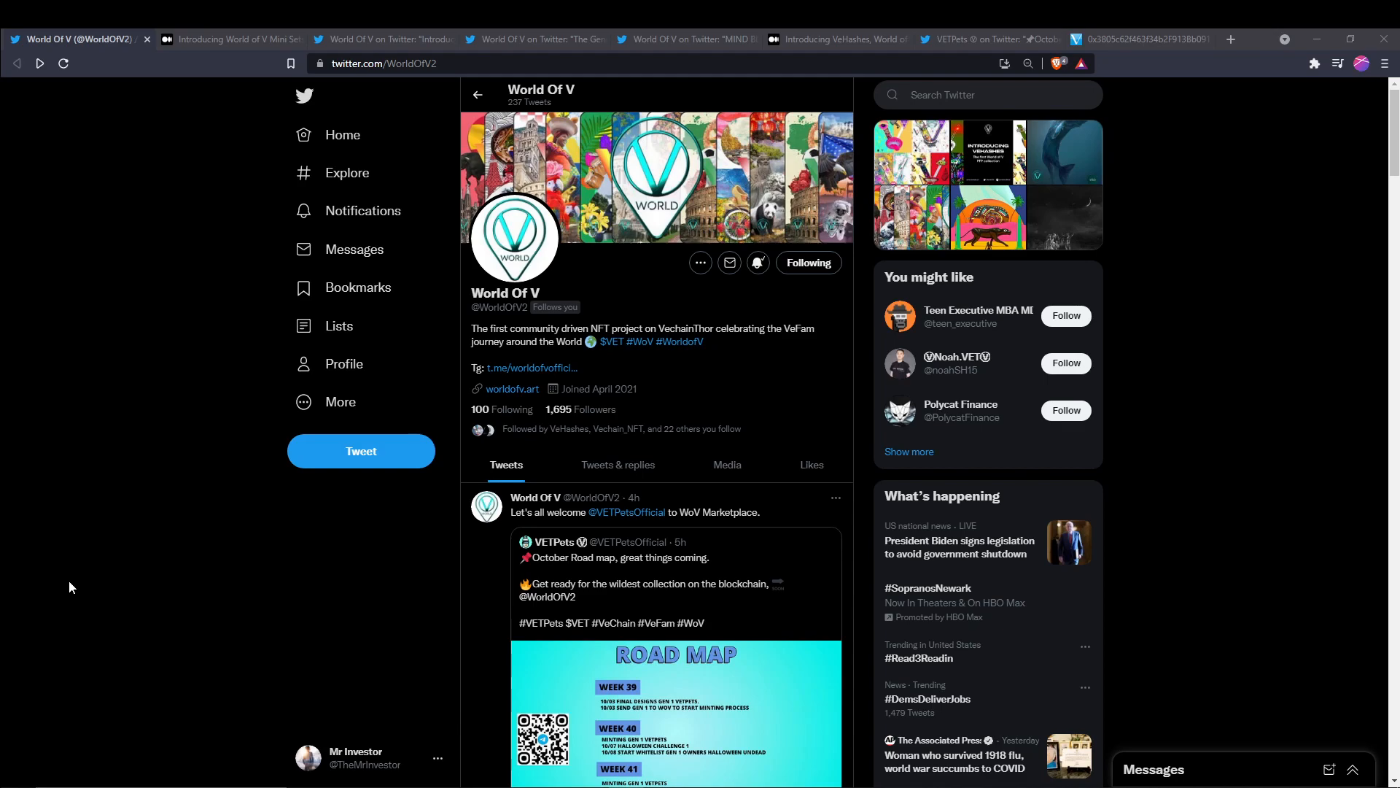
# Switch to the 'Introducing World of V Mini Sets & Leaderboards' article tab
pyautogui.click(230, 39)
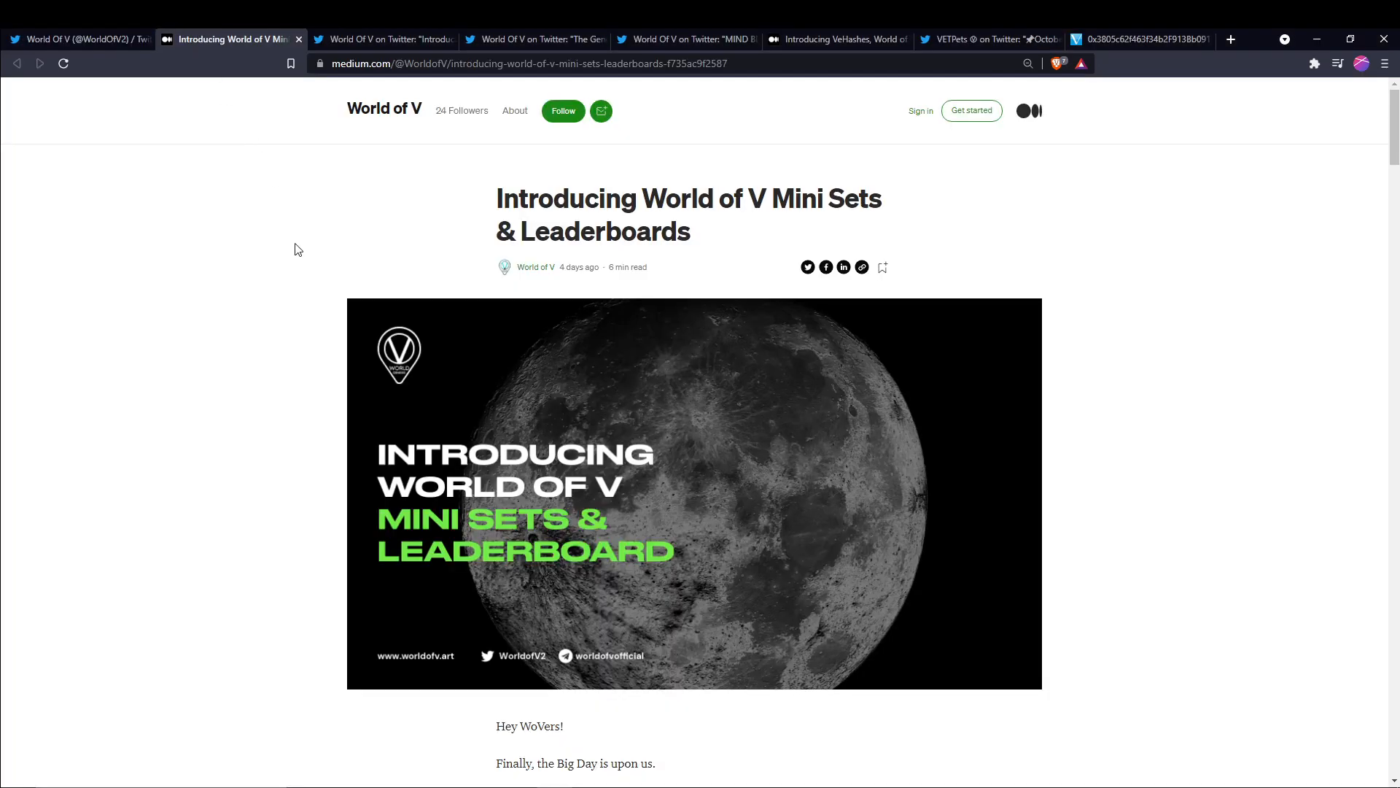
pyautogui.moveTo(247, 361)
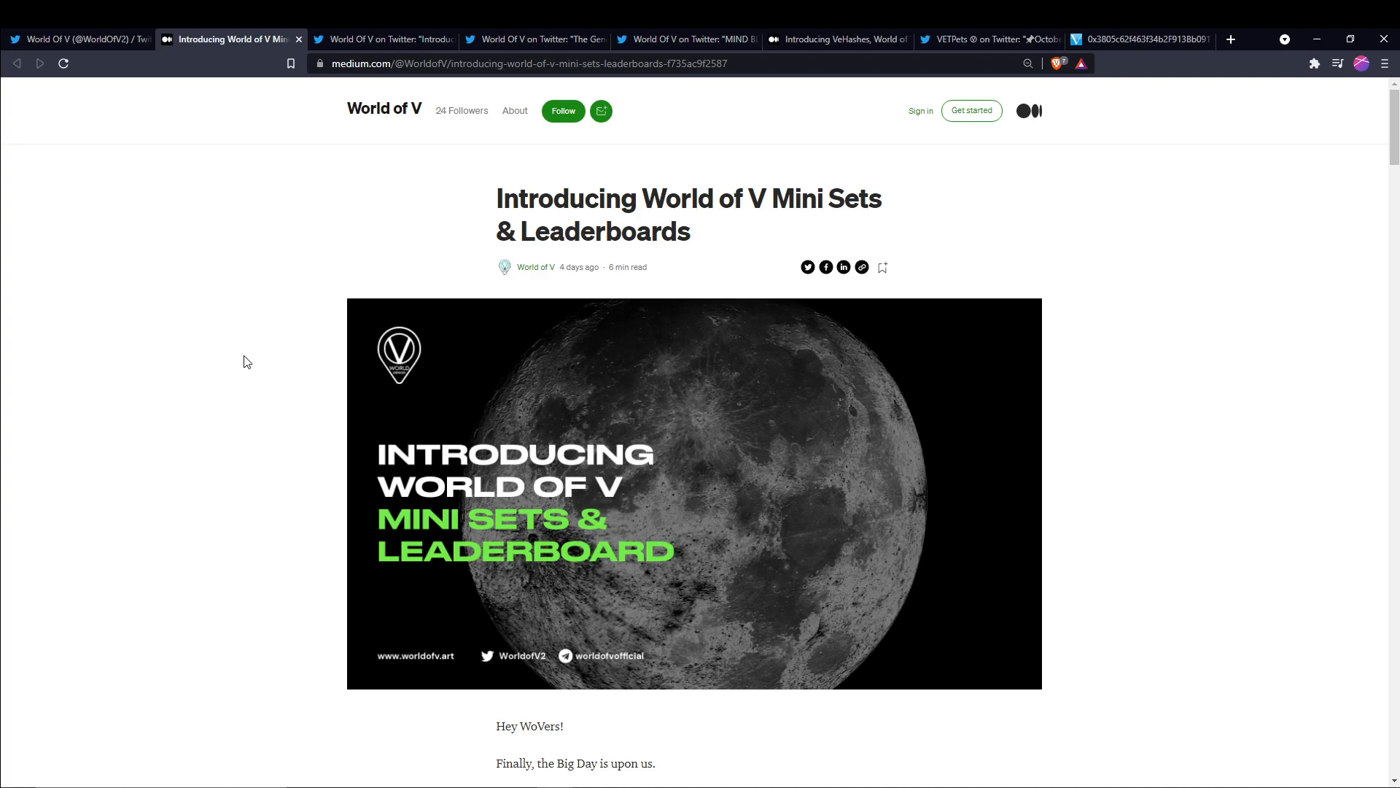
# Scroll to the Collectors Card section, Jenni Pasanen artwork and X-Node wildcard details
pyautogui.scroll(-3)
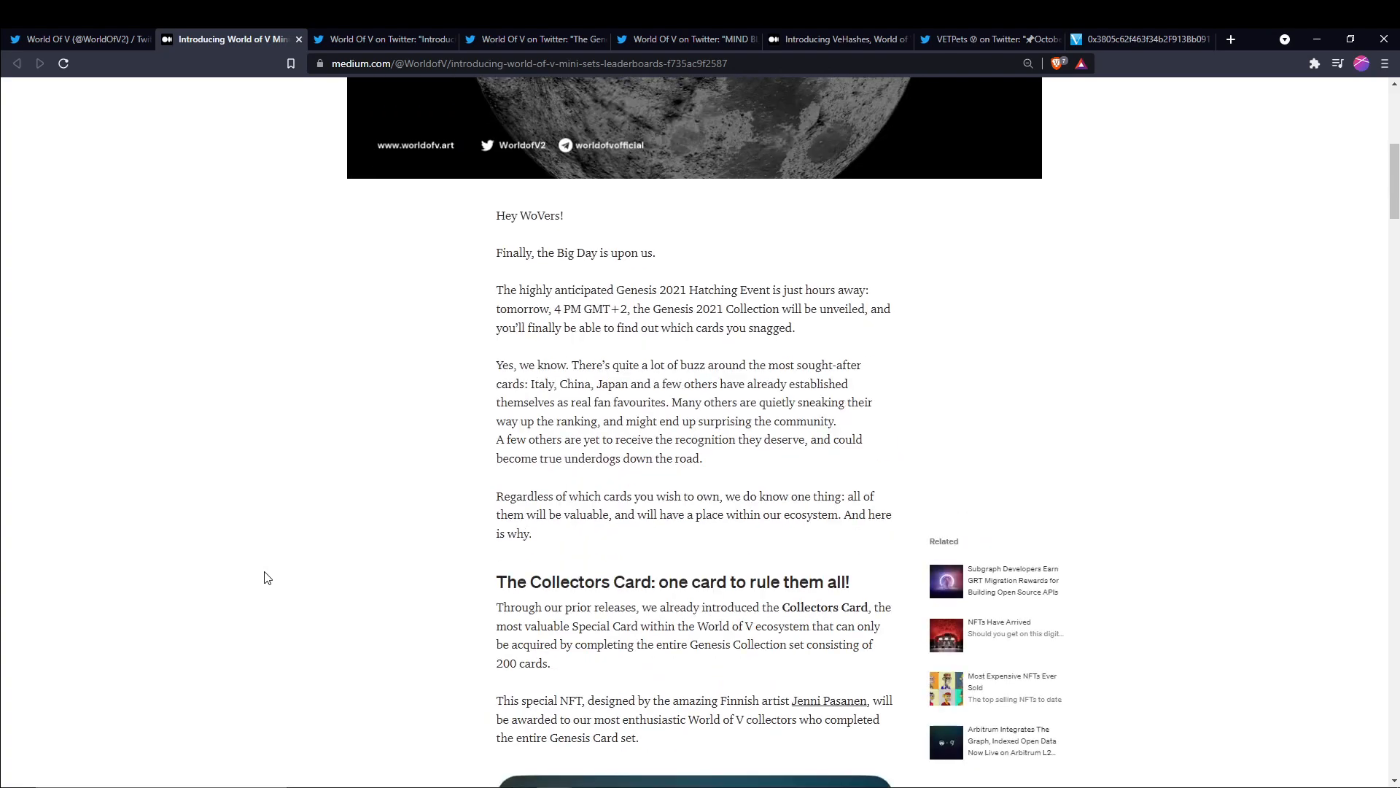
pyautogui.moveTo(451, 477)
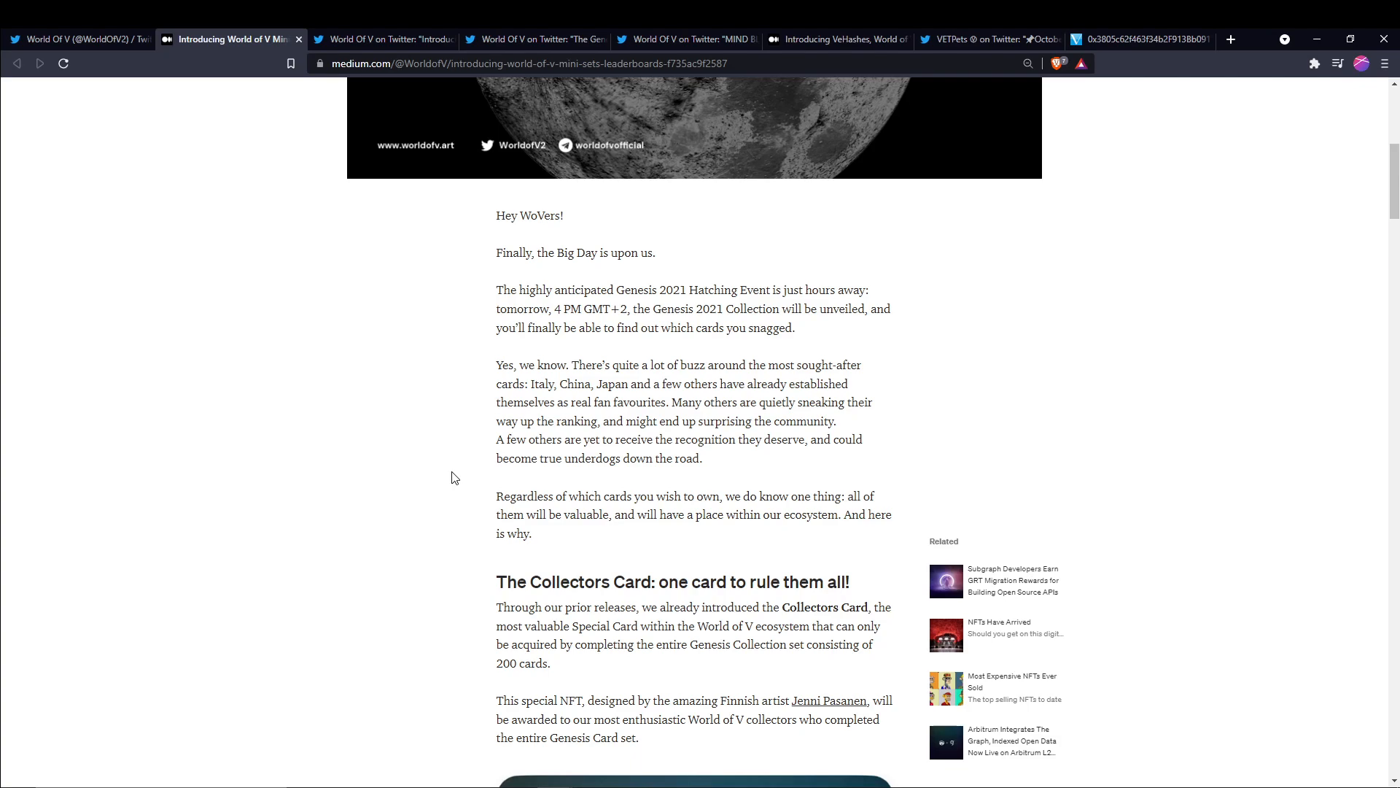
pyautogui.scroll(-3)
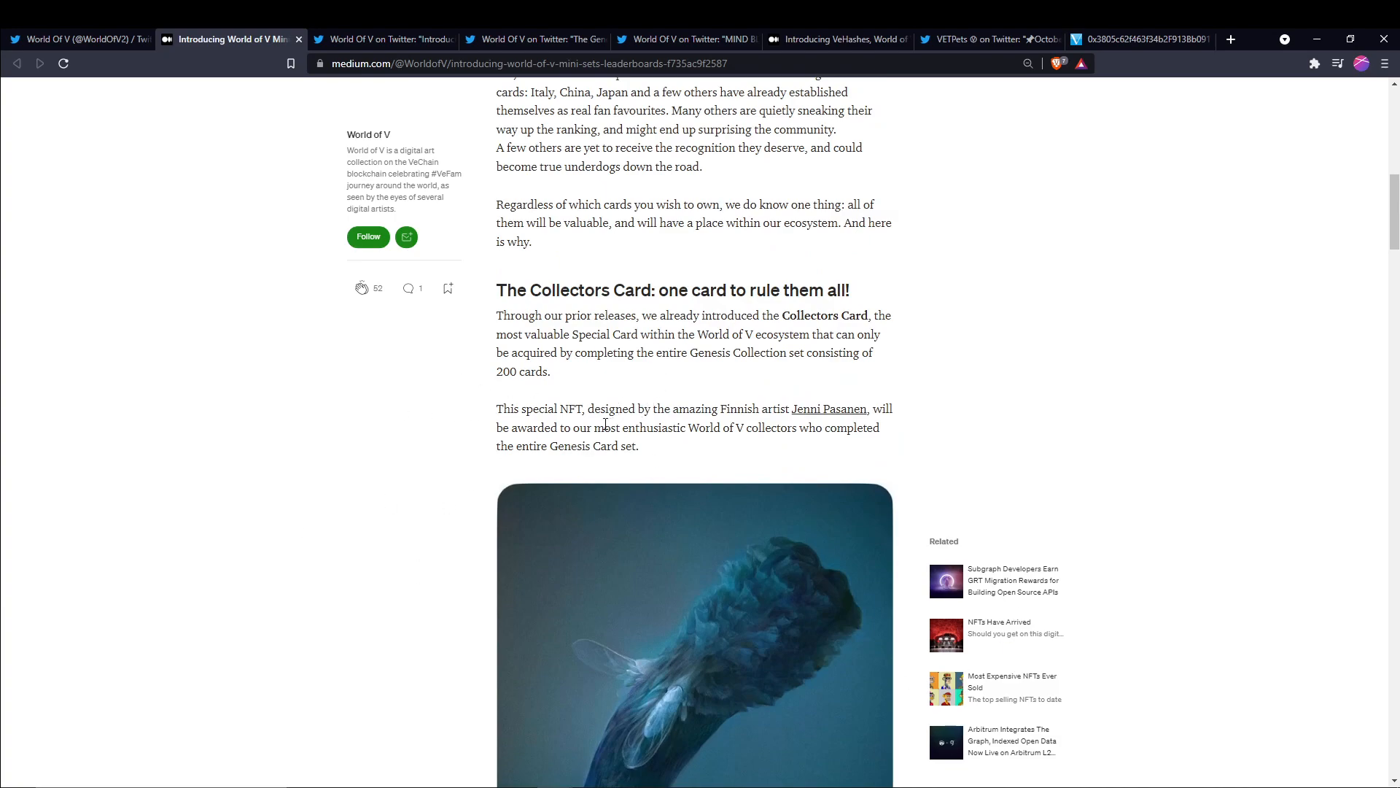
pyautogui.moveTo(409, 455)
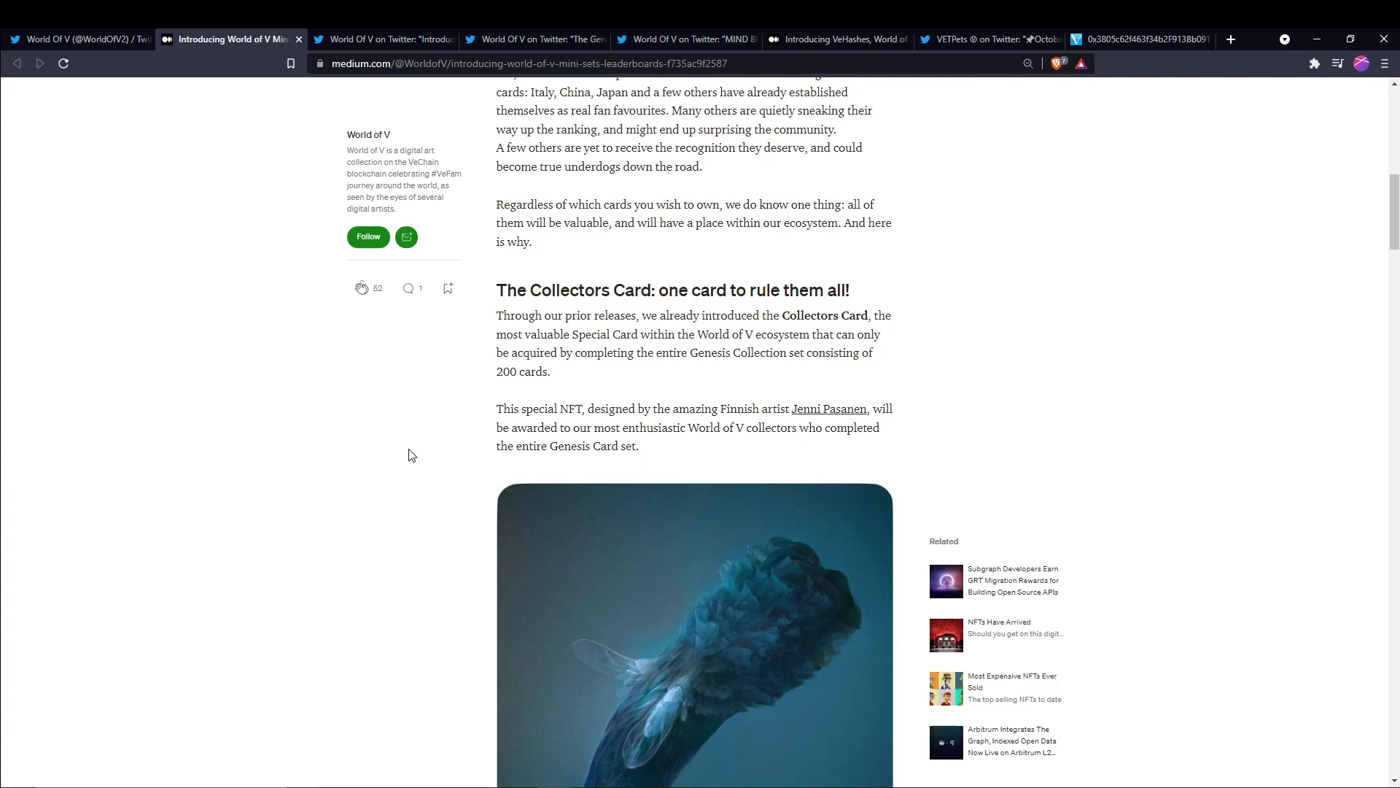
pyautogui.scroll(-3)
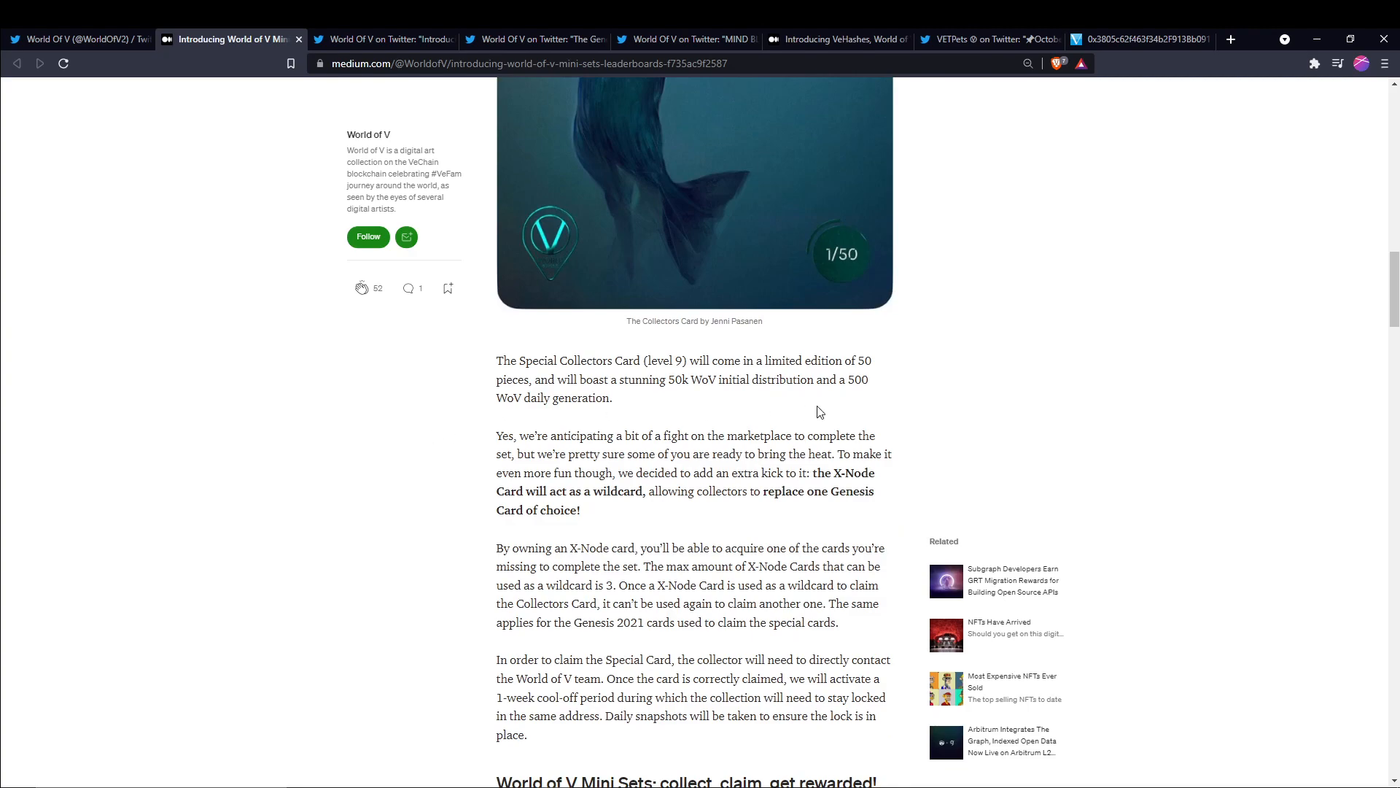
pyautogui.moveTo(525, 385)
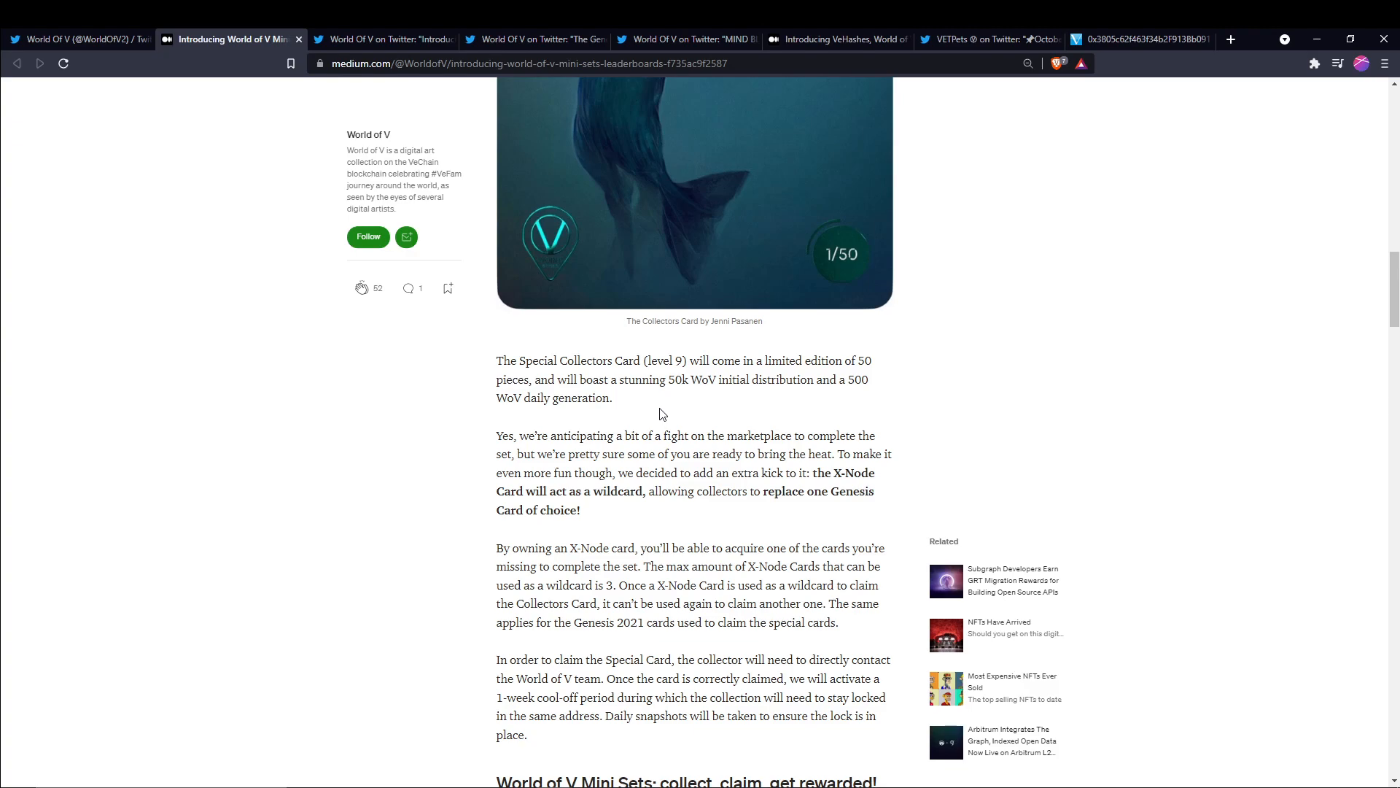
pyautogui.moveTo(799, 410)
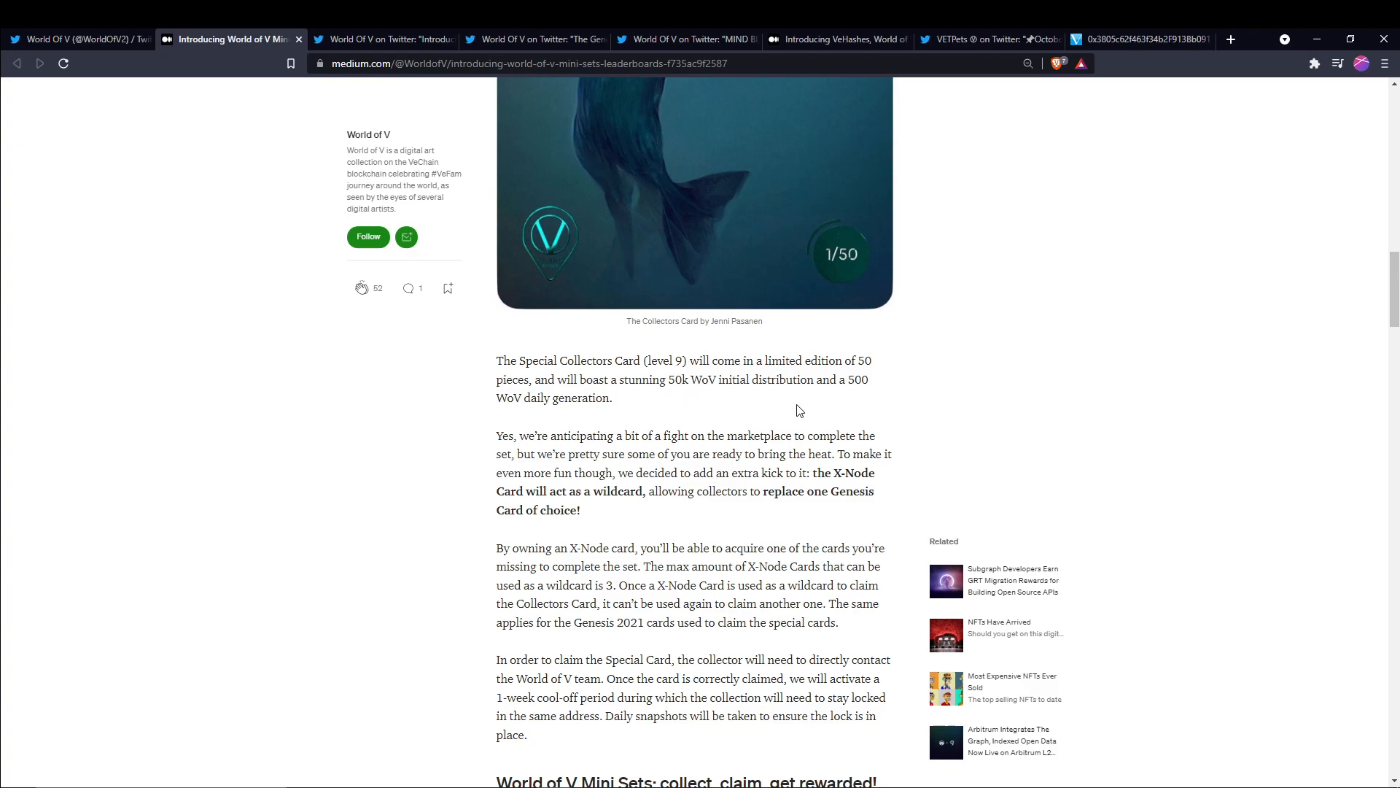
pyautogui.moveTo(522, 430)
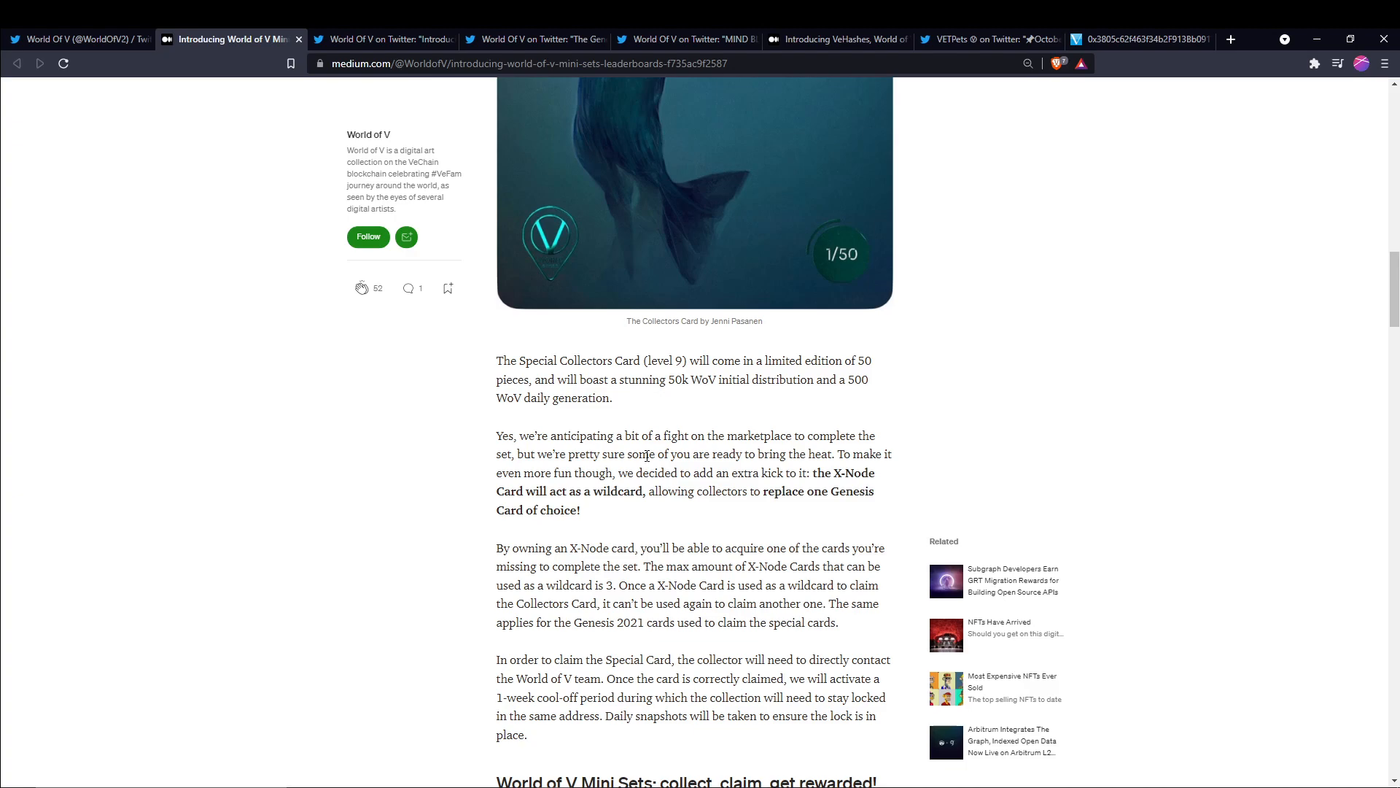
pyautogui.moveTo(847, 491)
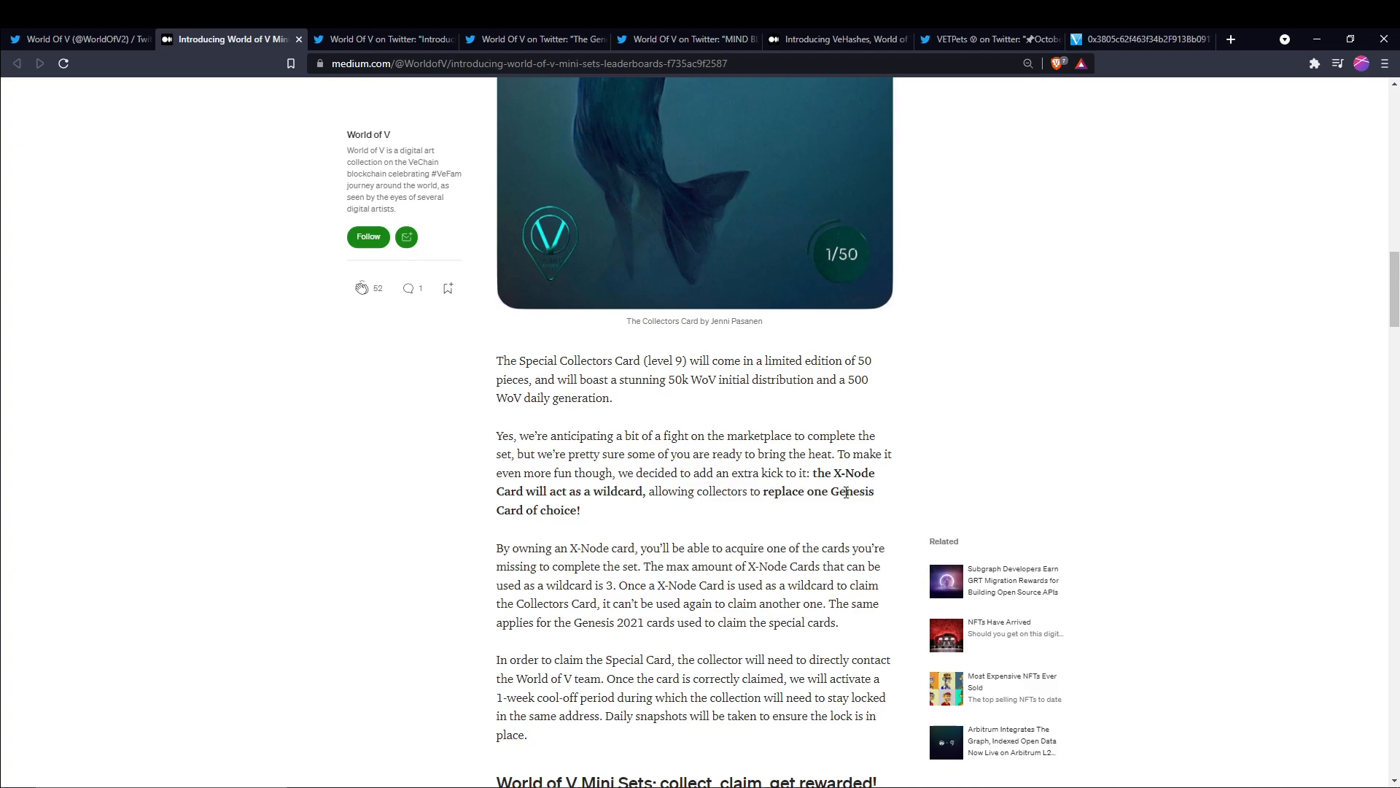
pyautogui.moveTo(724, 527)
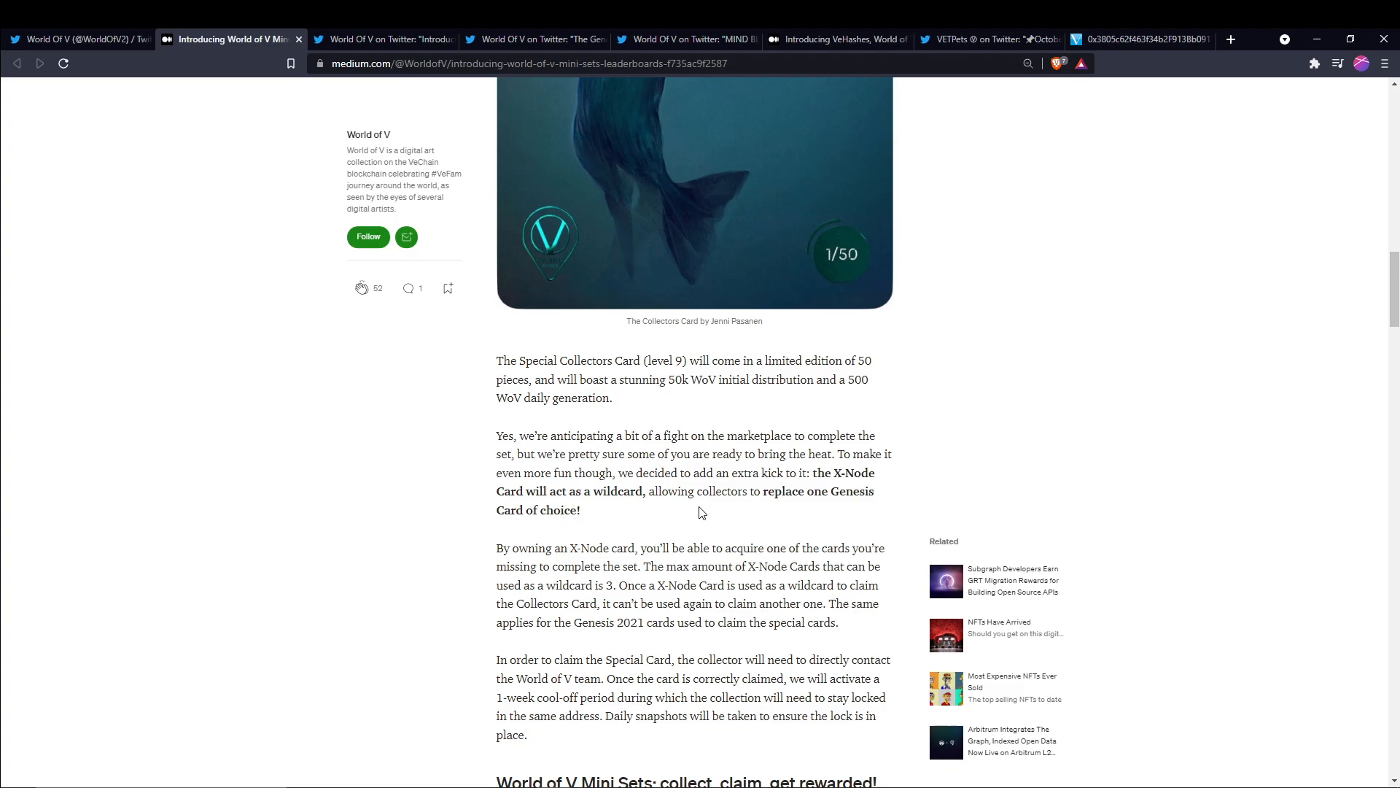
pyautogui.moveTo(705, 517)
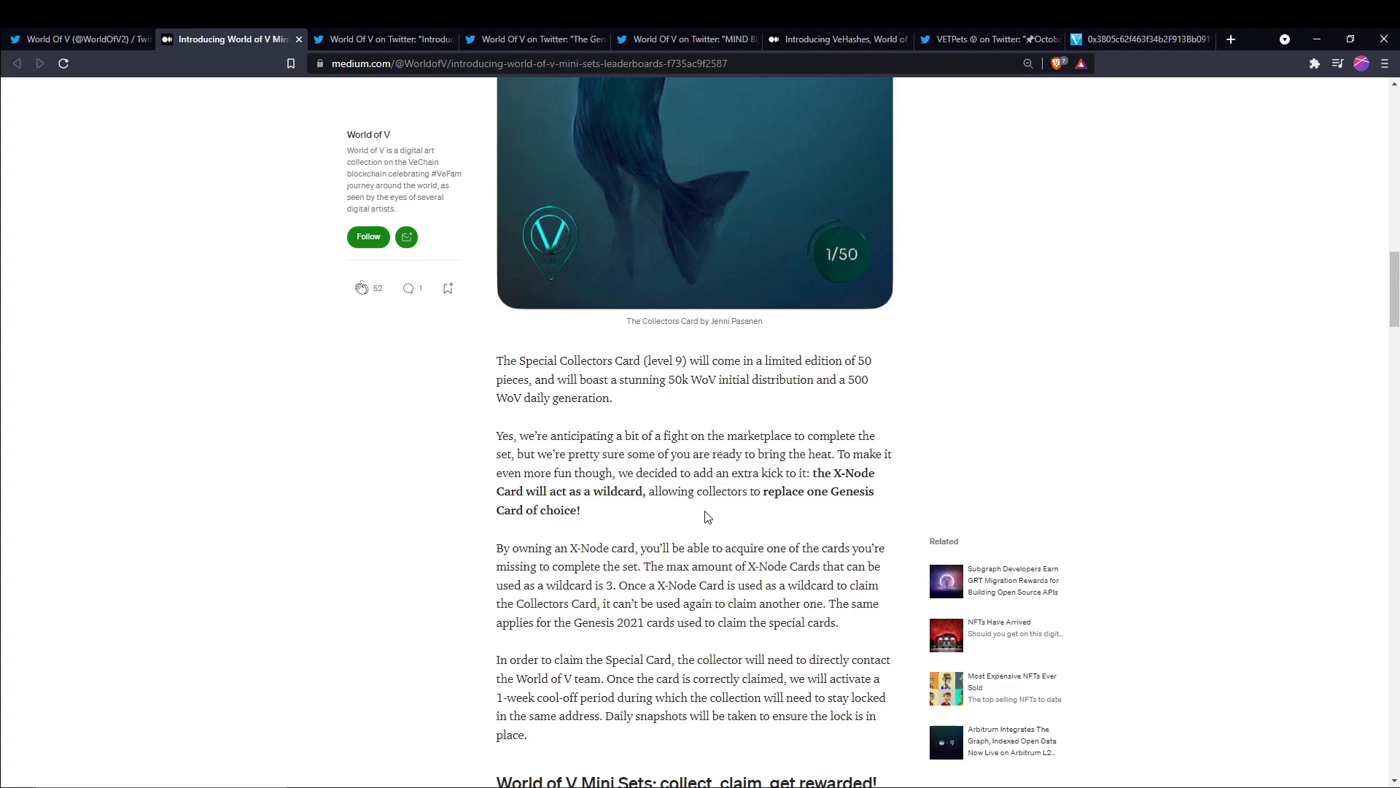
# Scroll past the Special Card claiming process to the 'World of V Mini Sets' heading
pyautogui.scroll(-3)
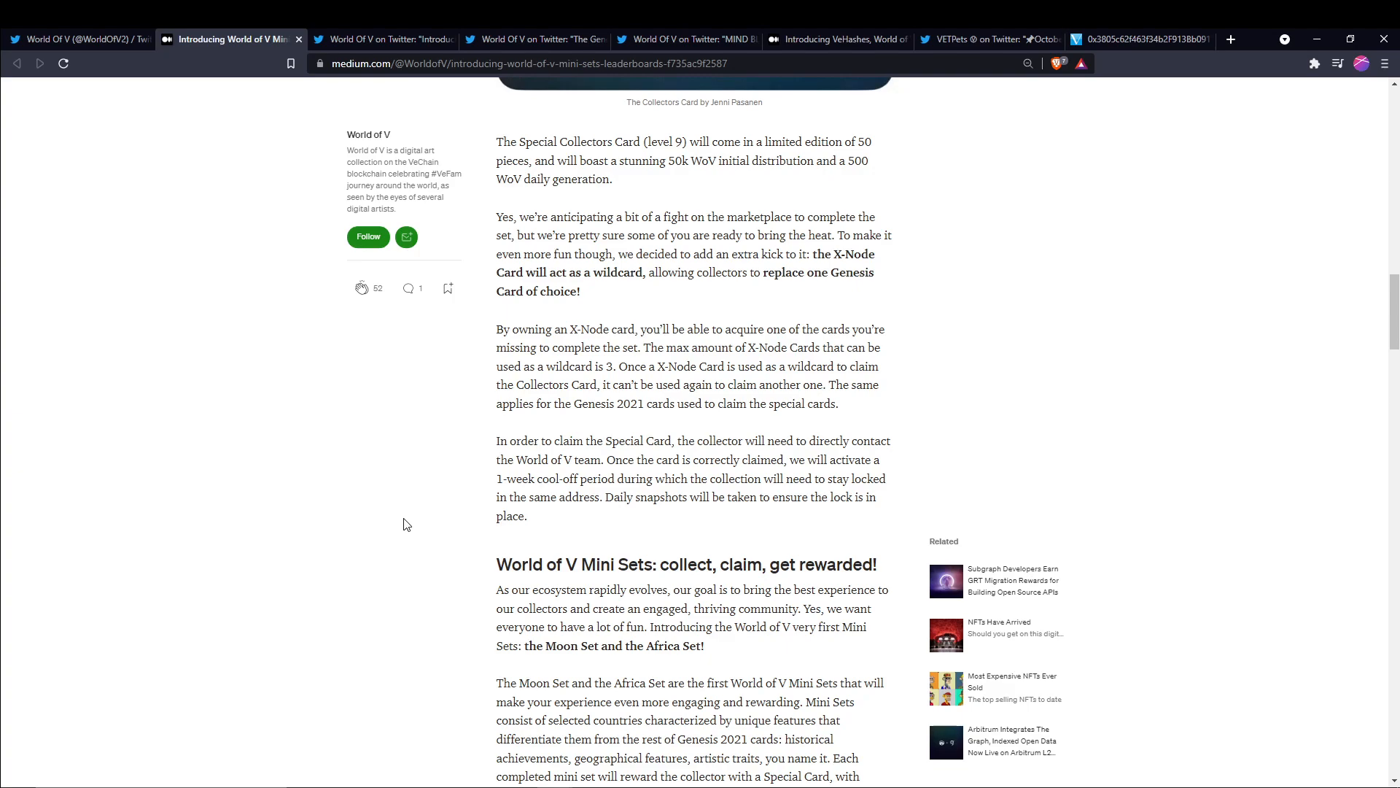
pyautogui.moveTo(425, 489)
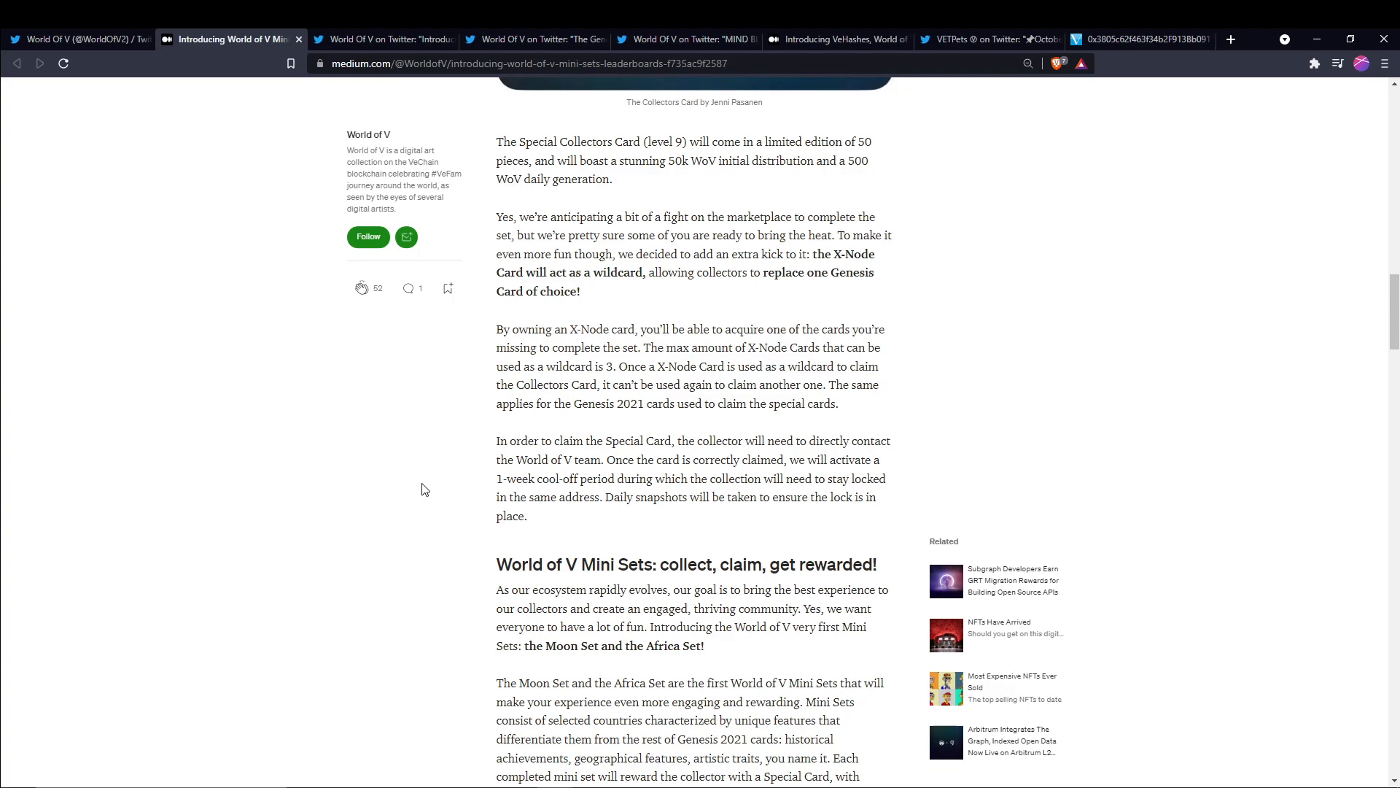
# Scroll through the Moon Mini Set and Sonken's Moon Card to the Africa Mini Set
pyautogui.scroll(-3)
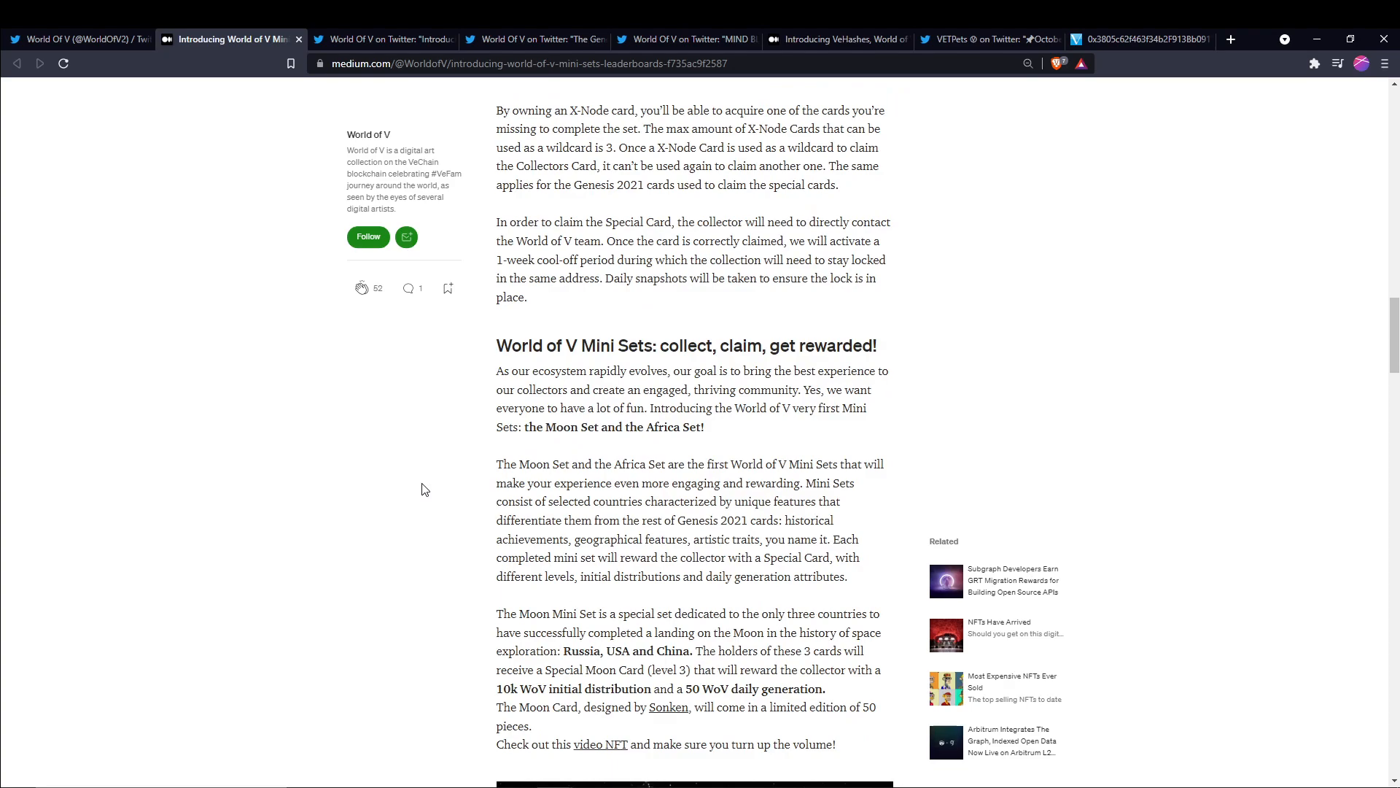
pyautogui.scroll(-3)
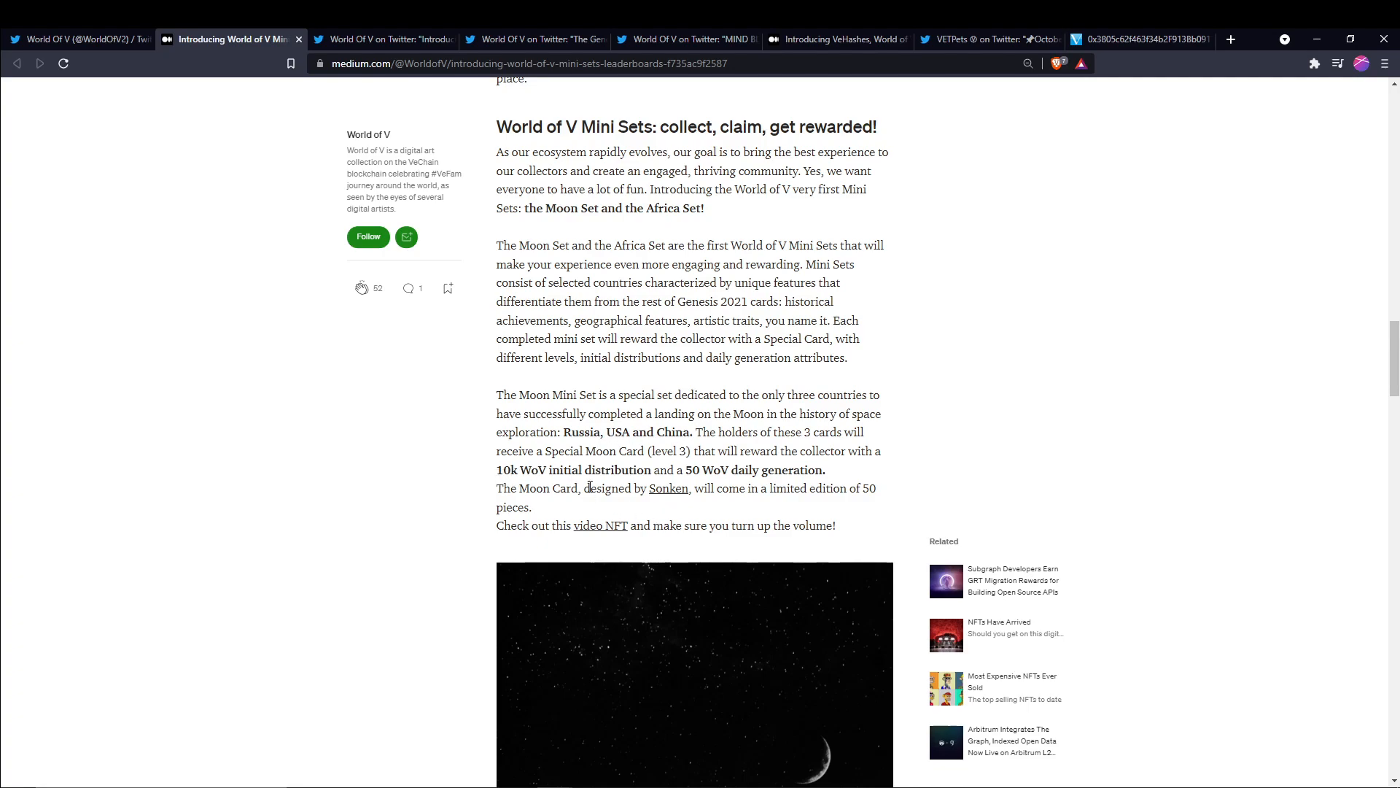
pyautogui.moveTo(800, 490)
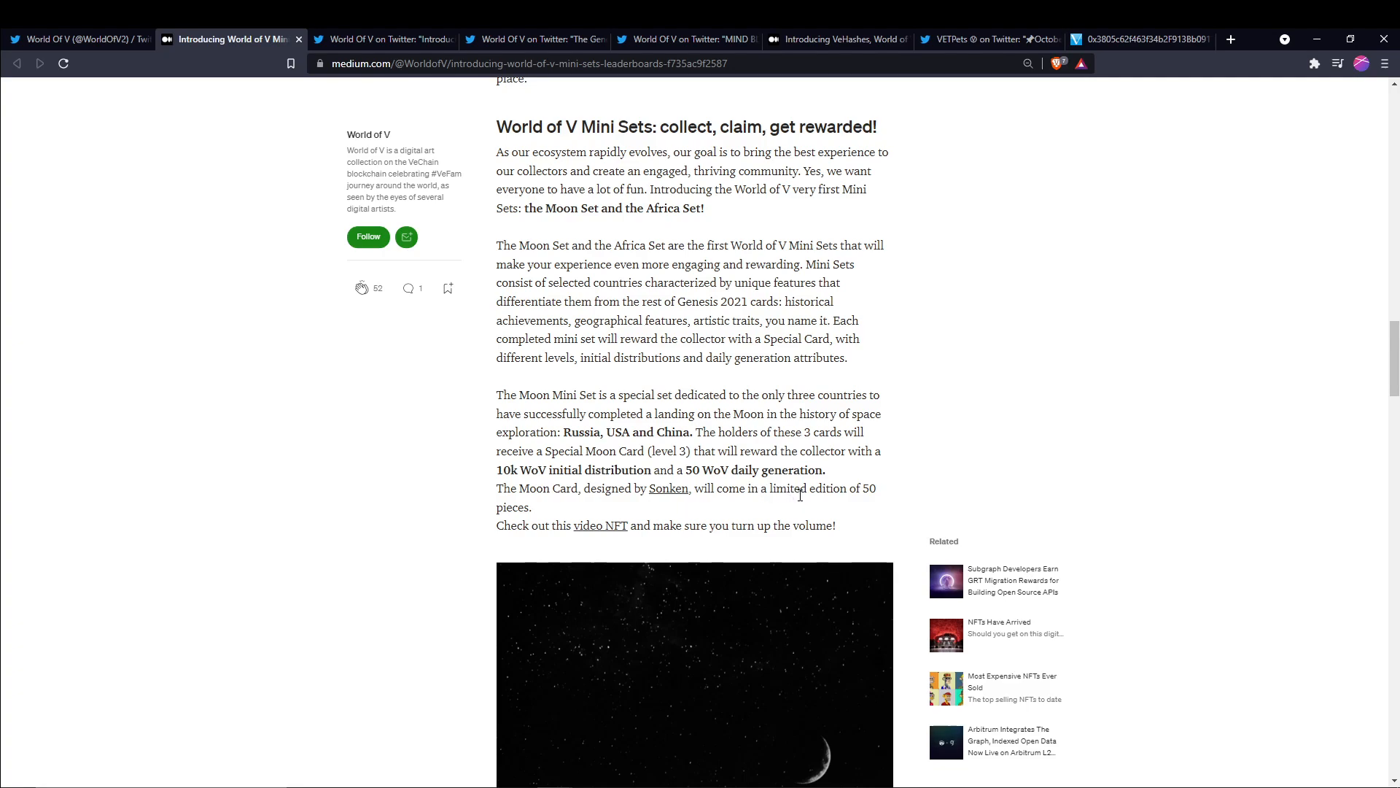
pyautogui.moveTo(431, 521)
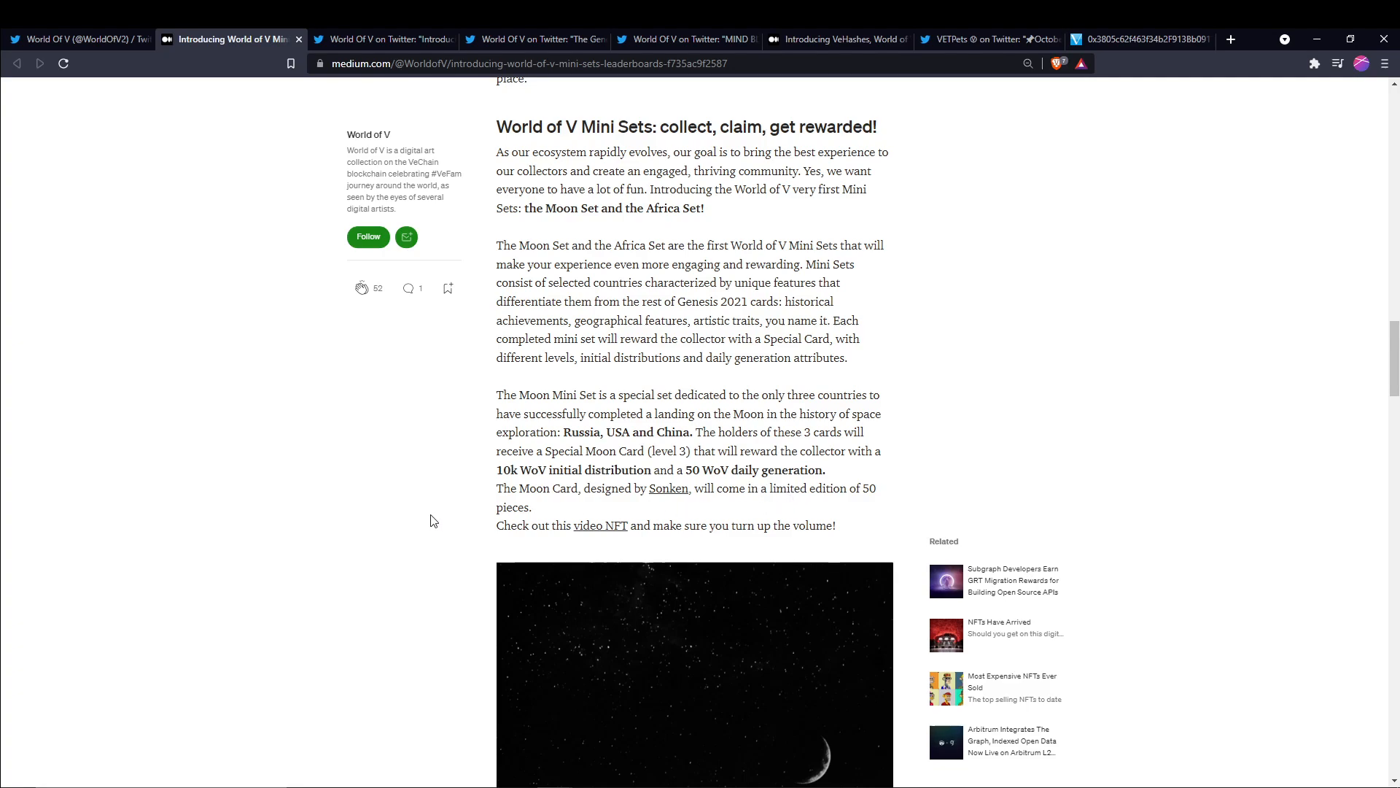
pyautogui.moveTo(843, 500)
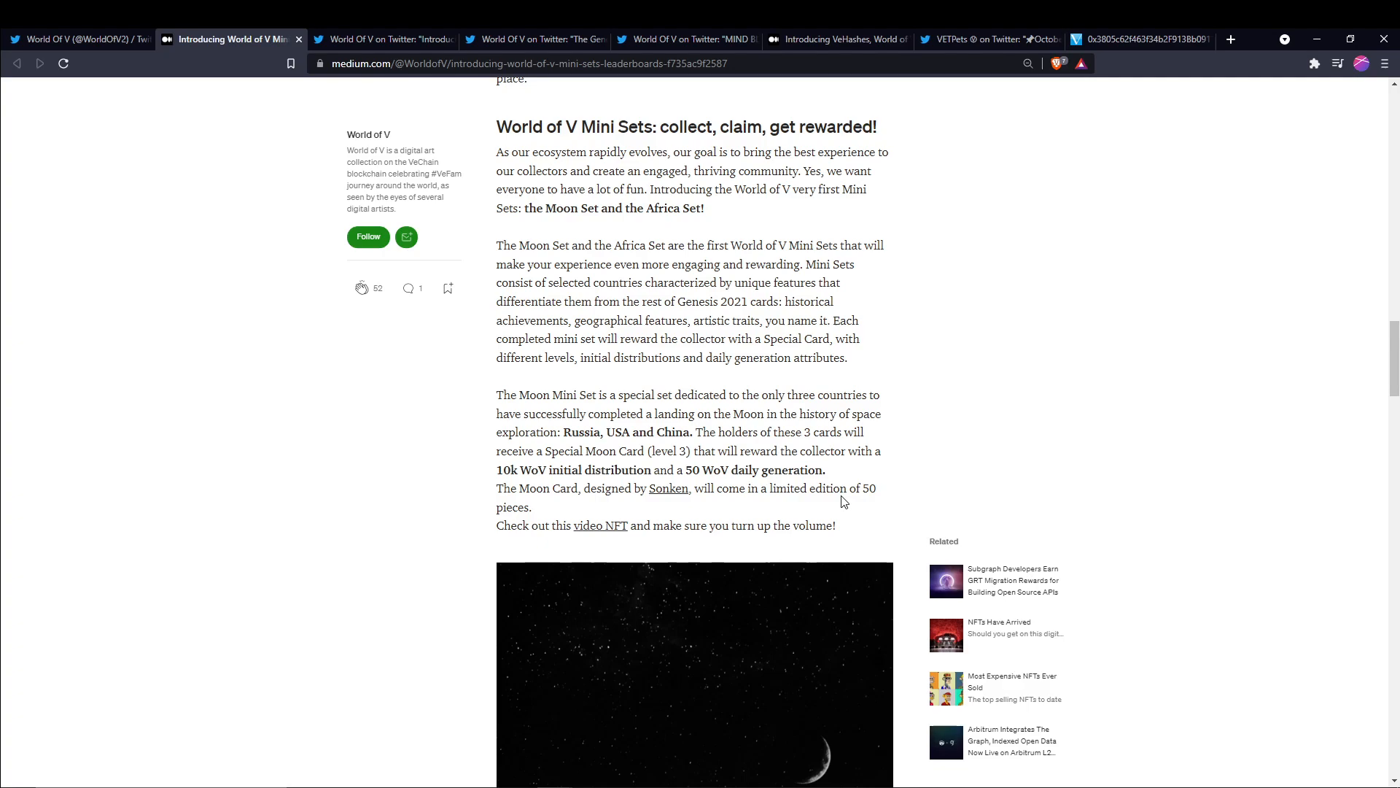
pyautogui.moveTo(402, 504)
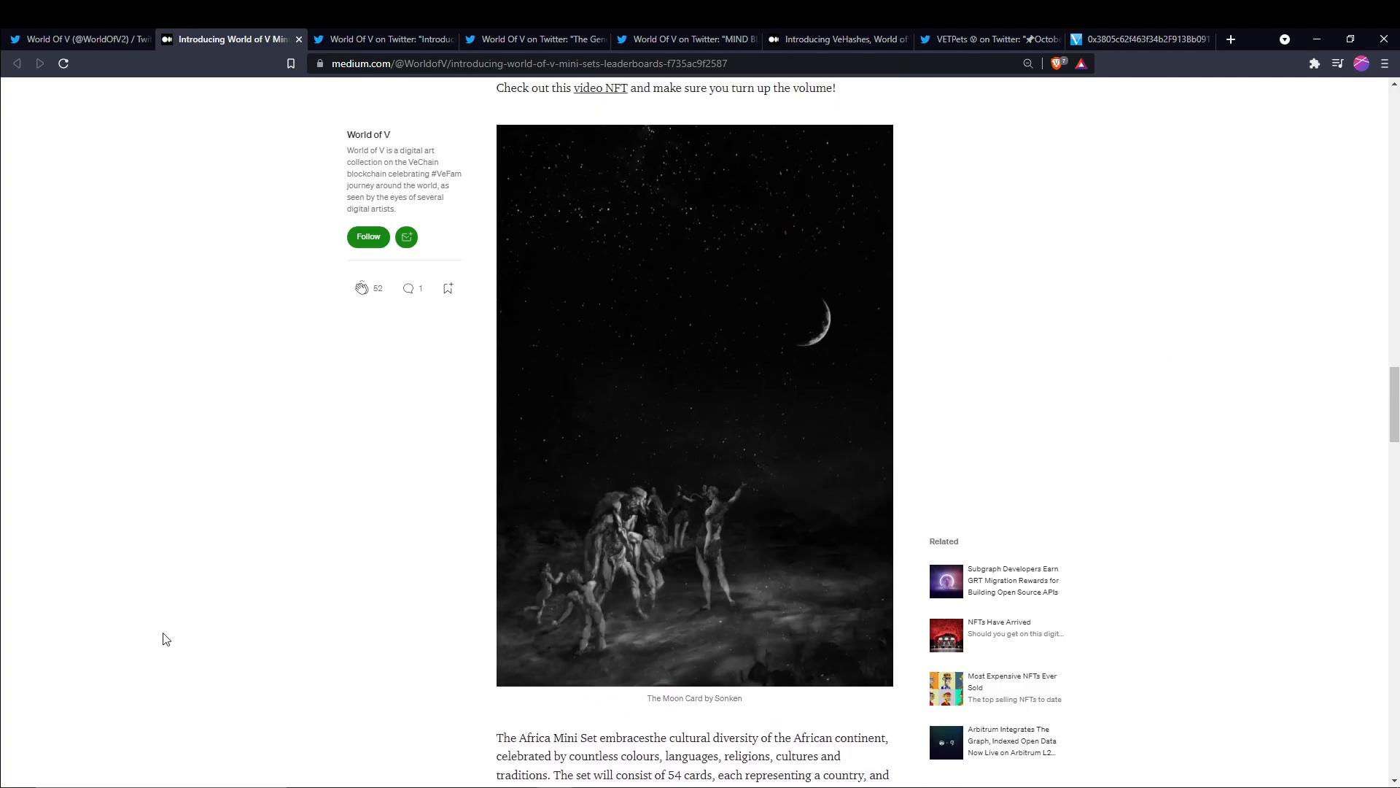
pyautogui.scroll(-3)
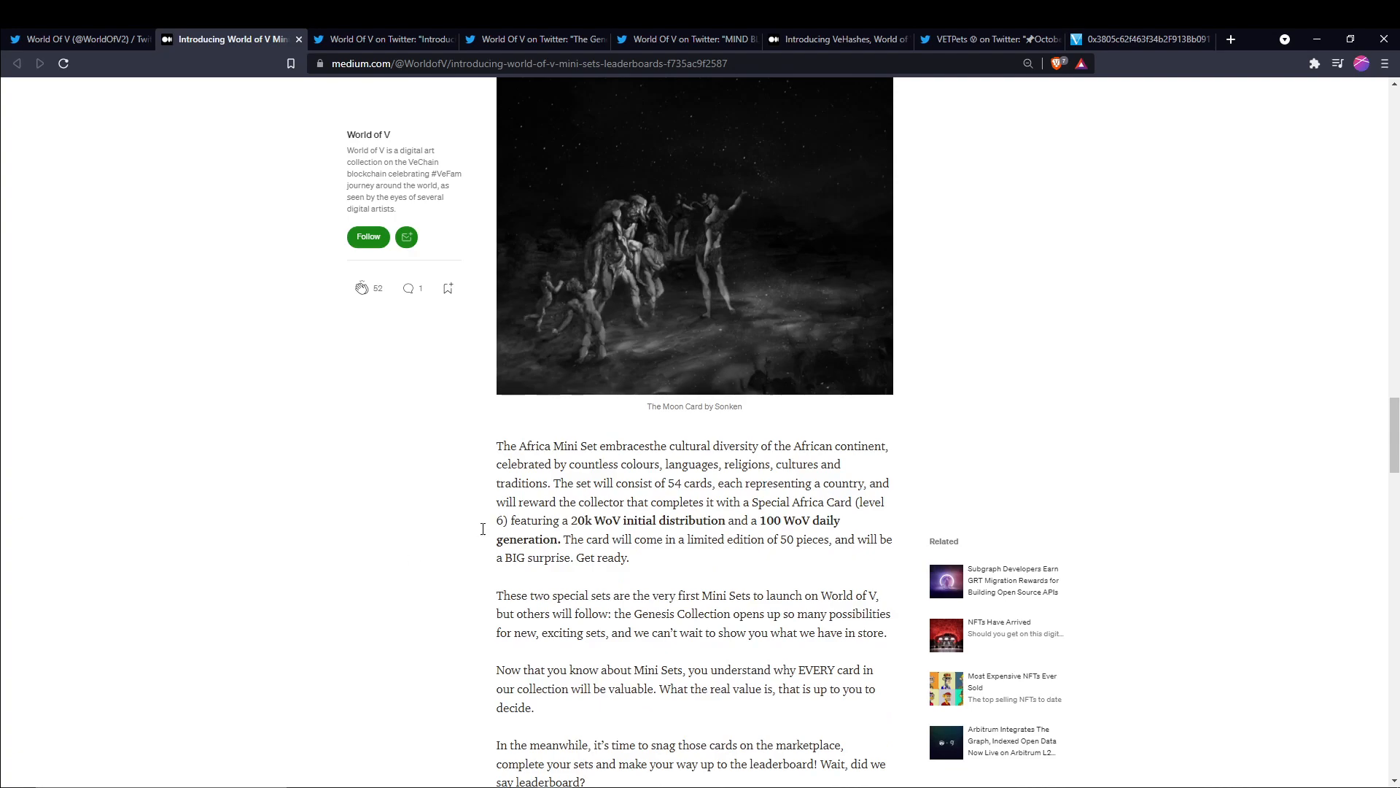
pyautogui.moveTo(744, 534)
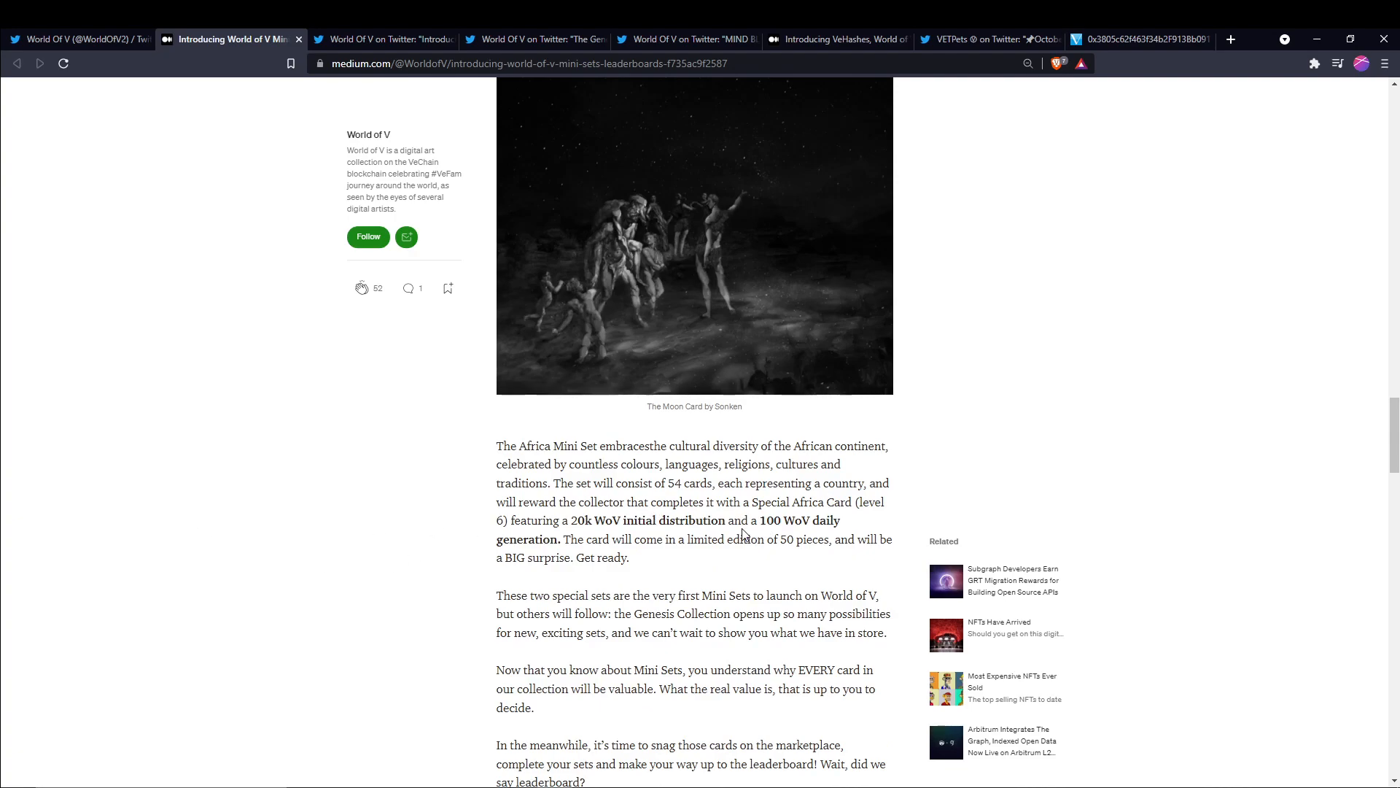
pyautogui.moveTo(661, 536)
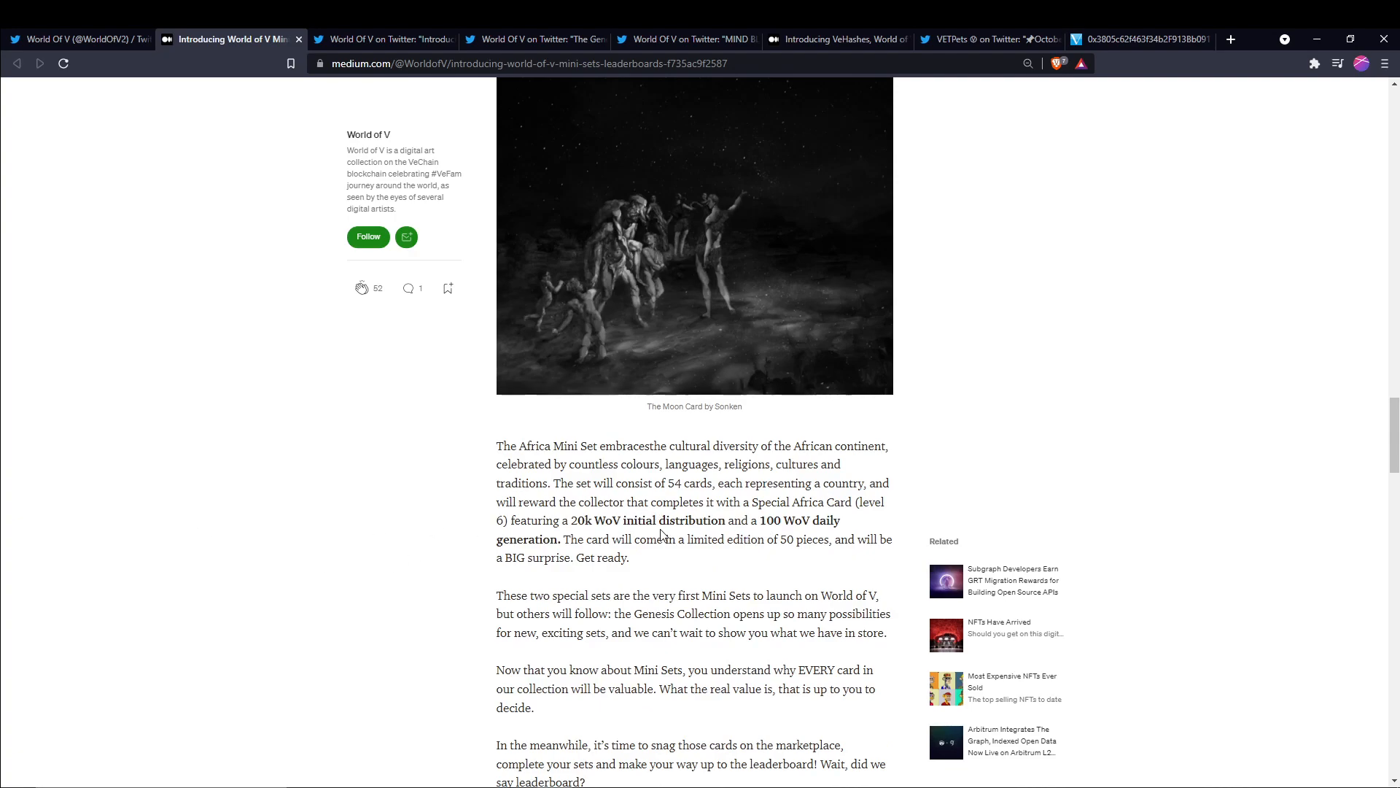
pyautogui.moveTo(801, 539)
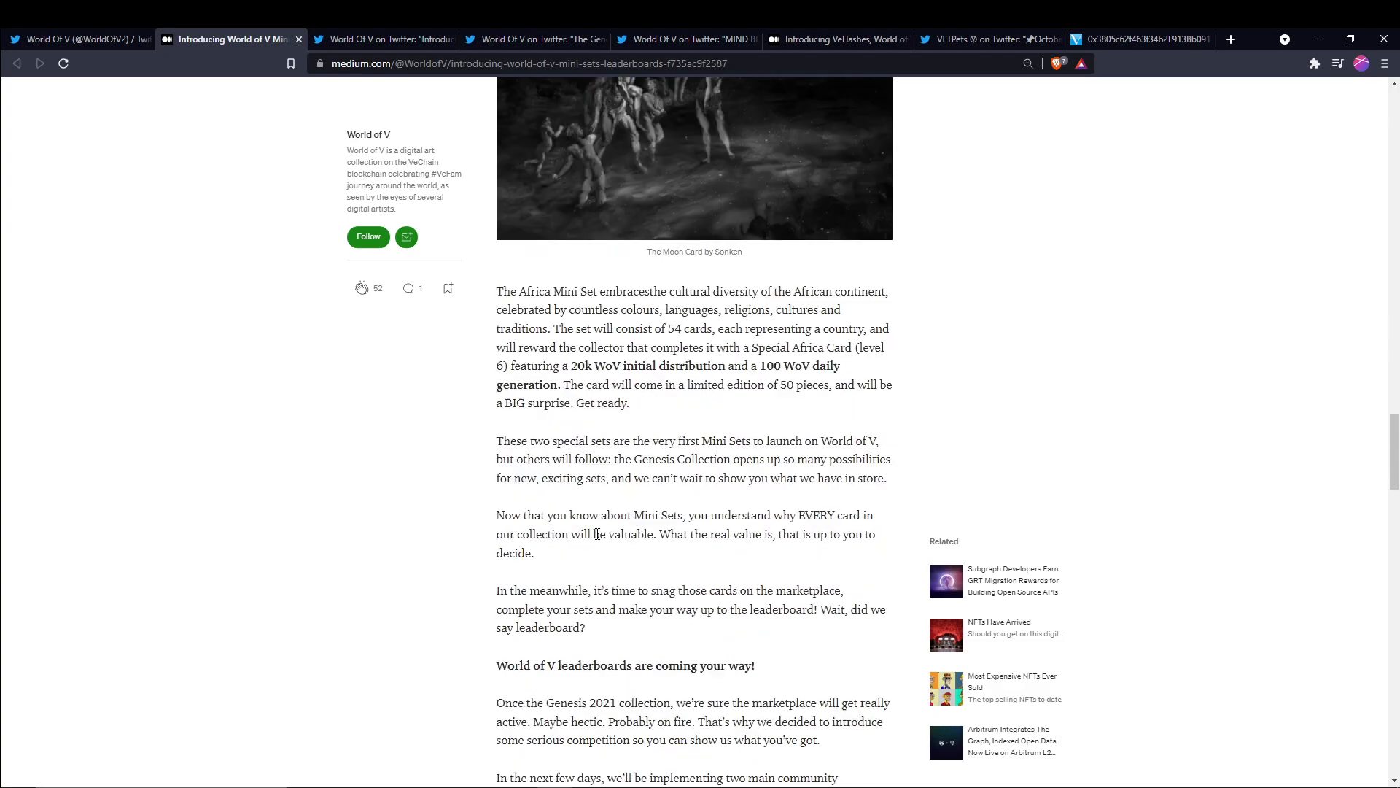
# Scroll through the leaderboards and NFT trophy rewards to the Genesis 2021 Hatching Event section
pyautogui.scroll(-3)
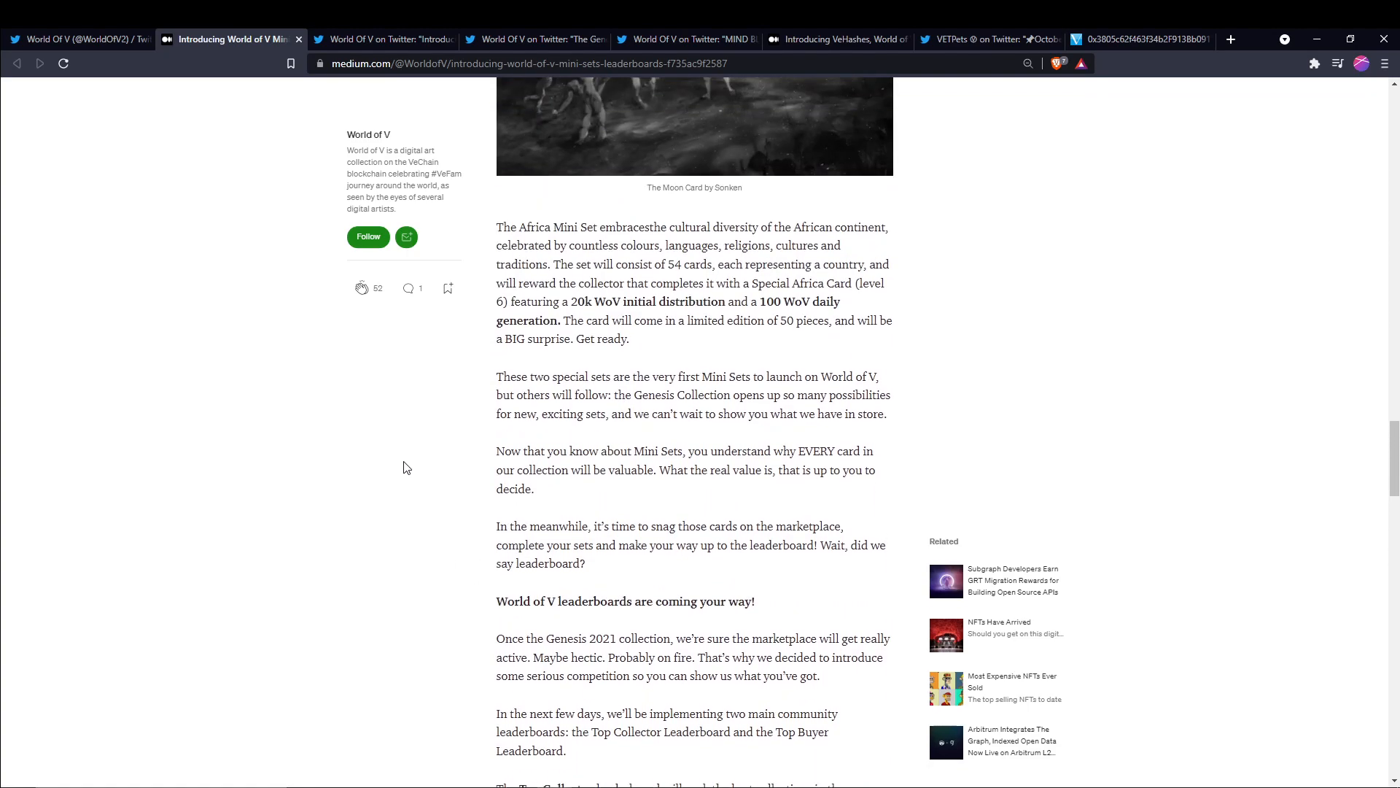
pyautogui.scroll(-3)
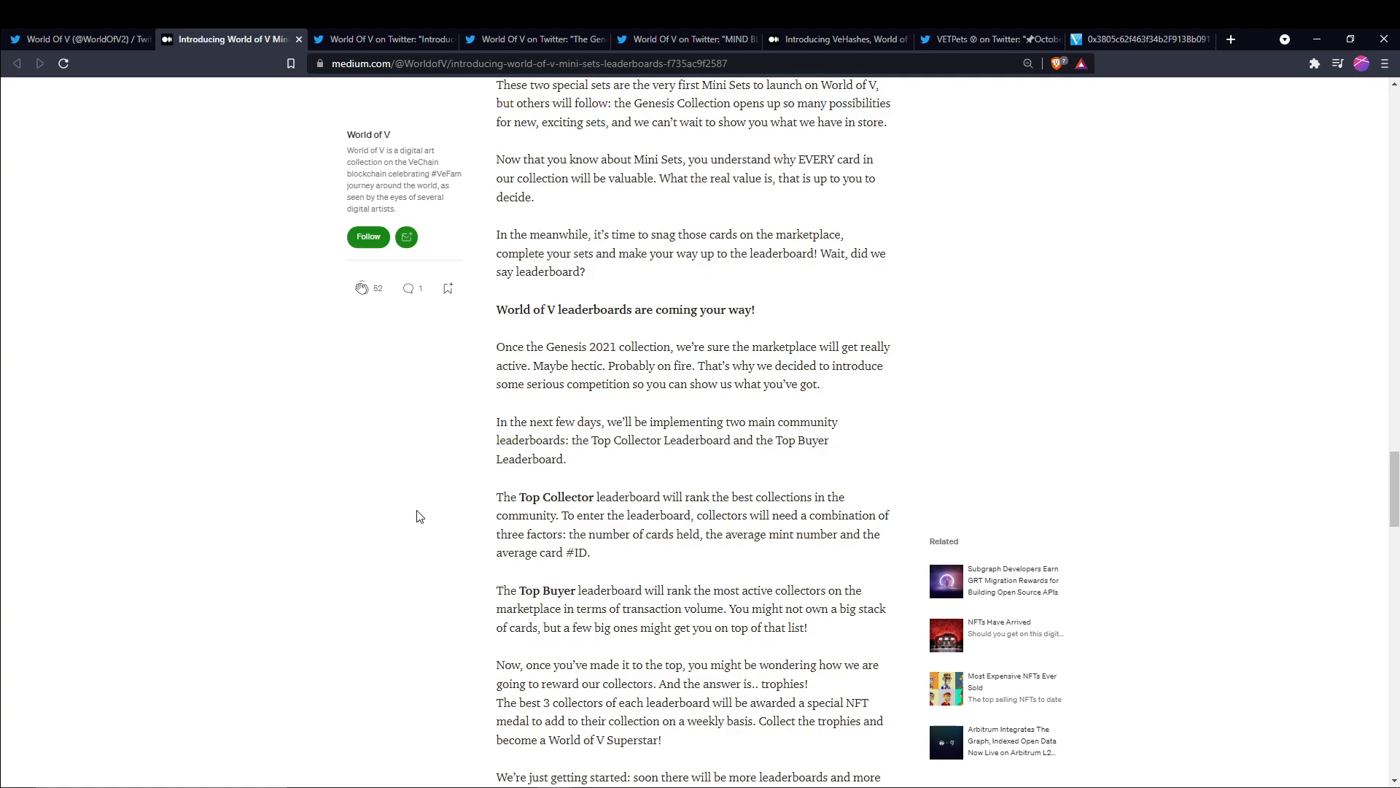
pyautogui.moveTo(239, 450)
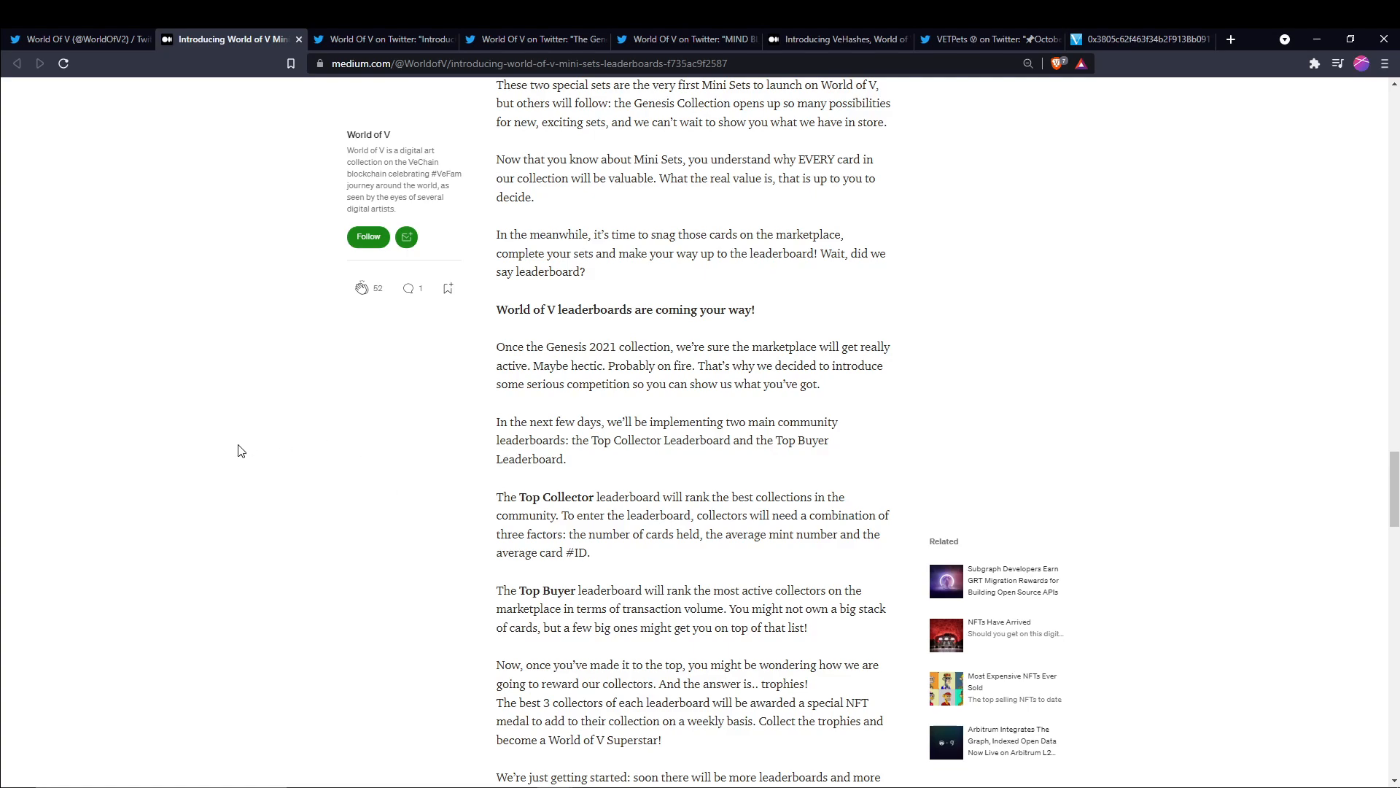
pyautogui.moveTo(295, 450)
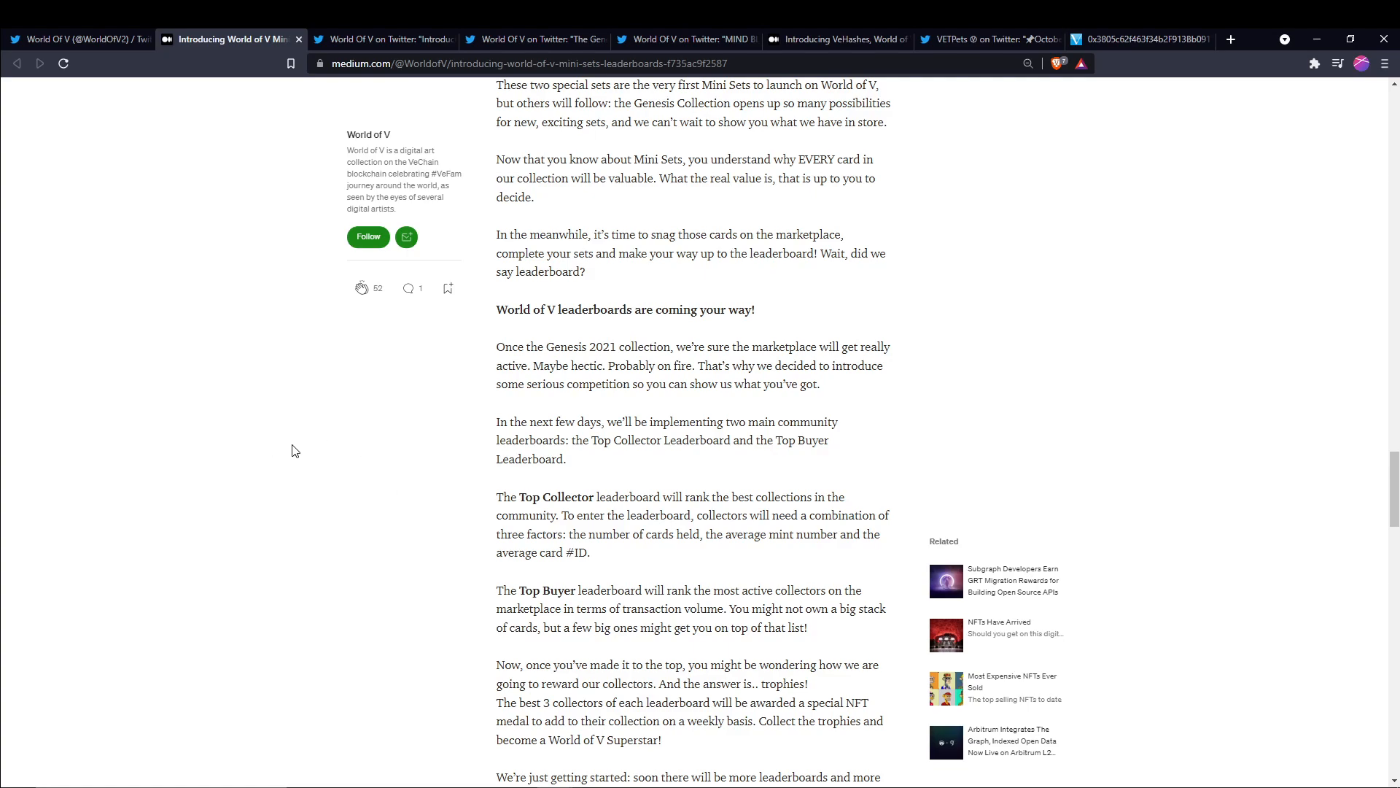
pyautogui.scroll(-3)
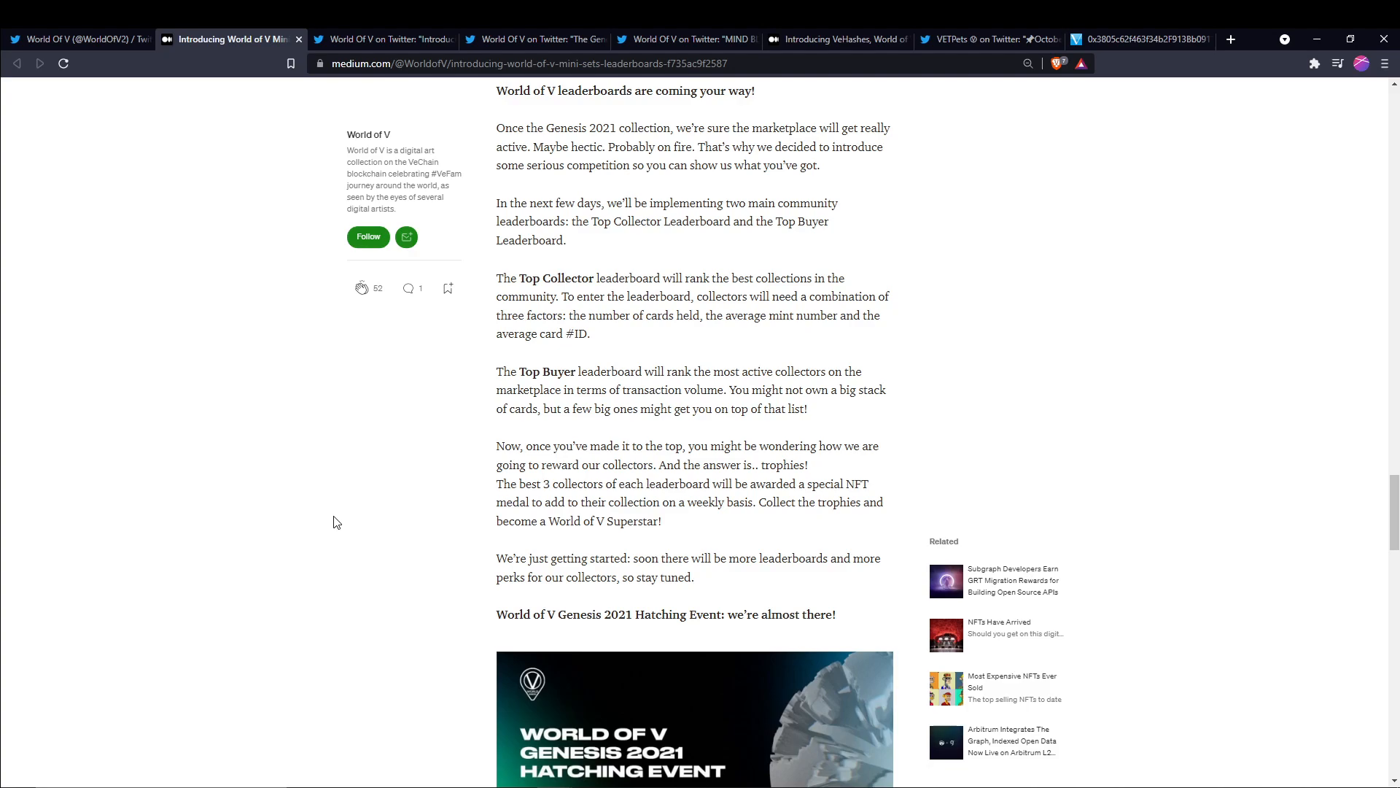
pyautogui.moveTo(442, 524)
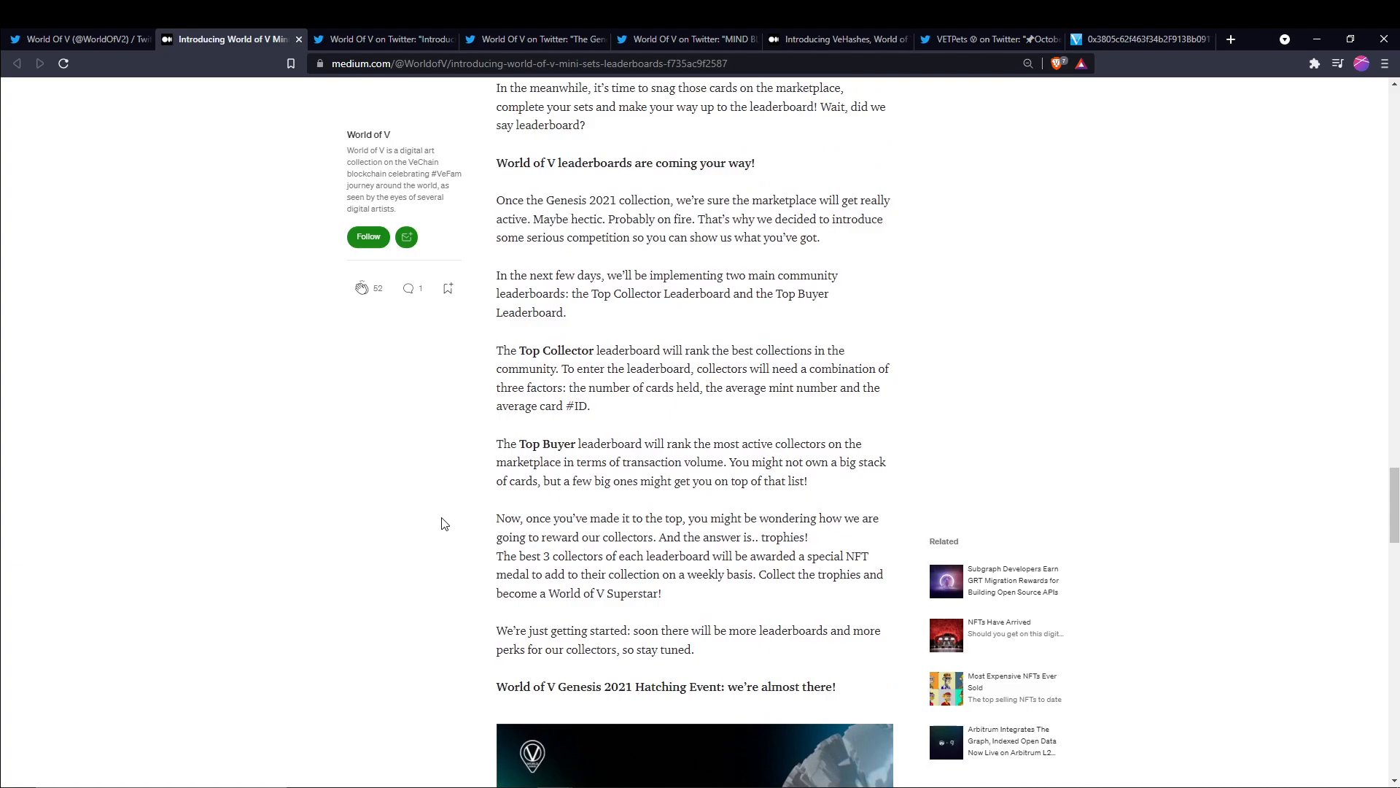
pyautogui.moveTo(303, 468)
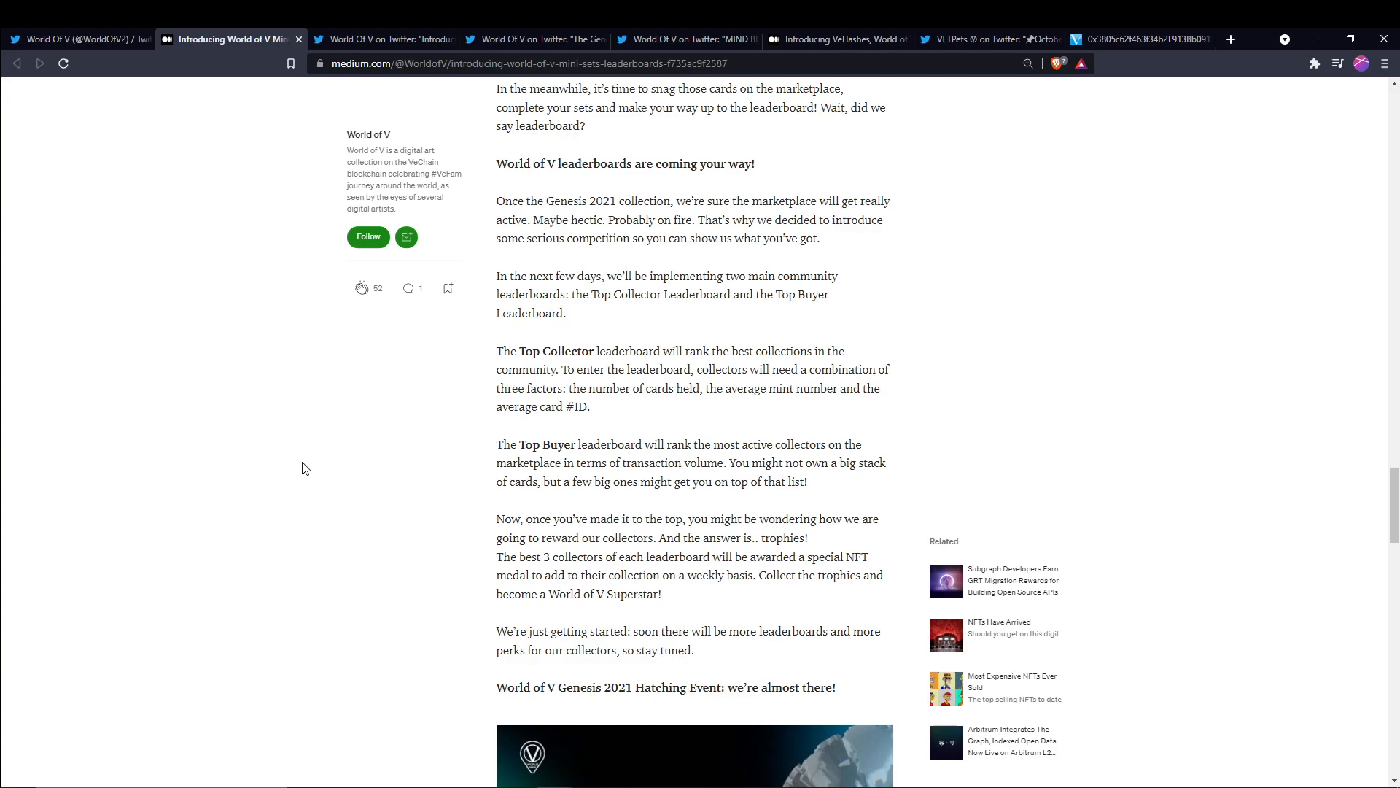
# Switch to World of V's Africa Card tweet featuring artist David Alabo
pyautogui.click(384, 38)
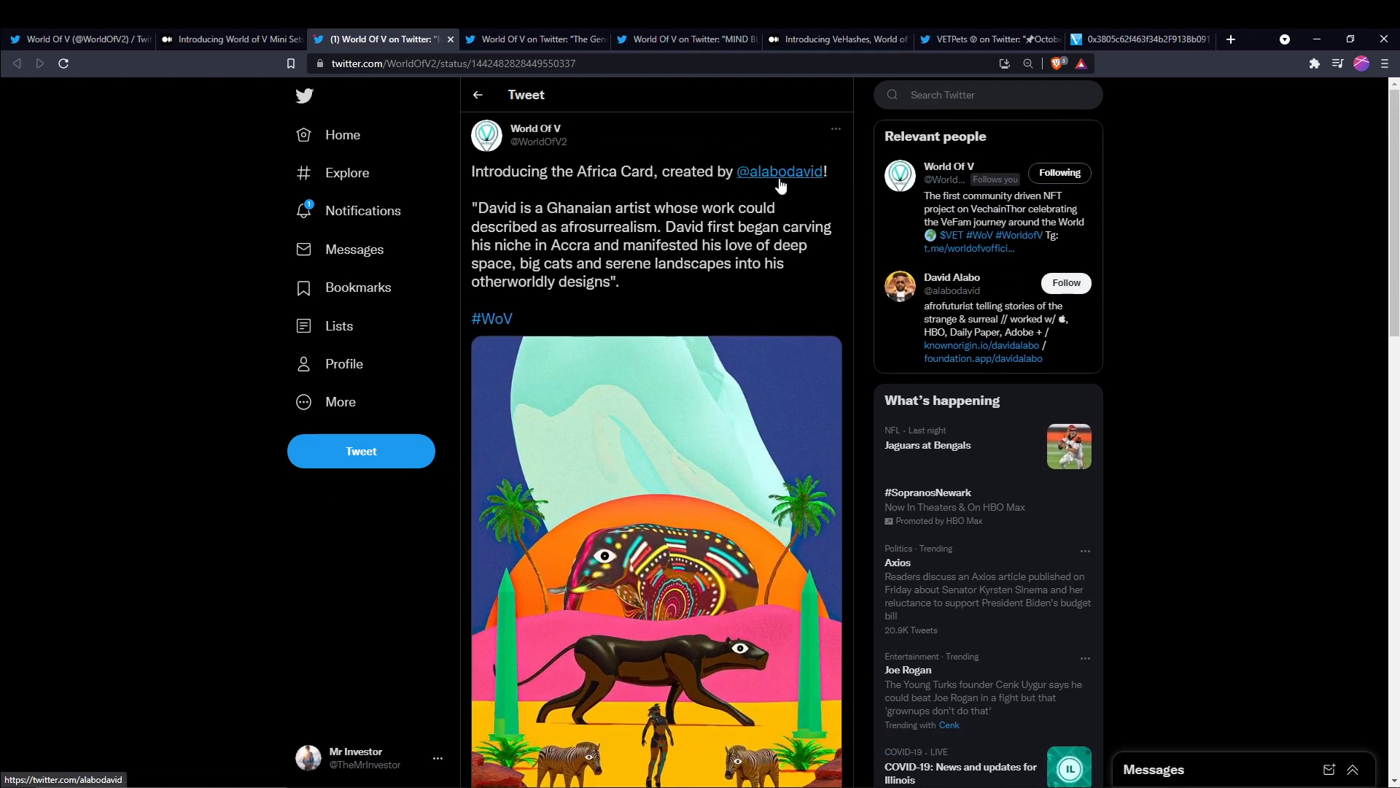
pyautogui.moveTo(779, 170)
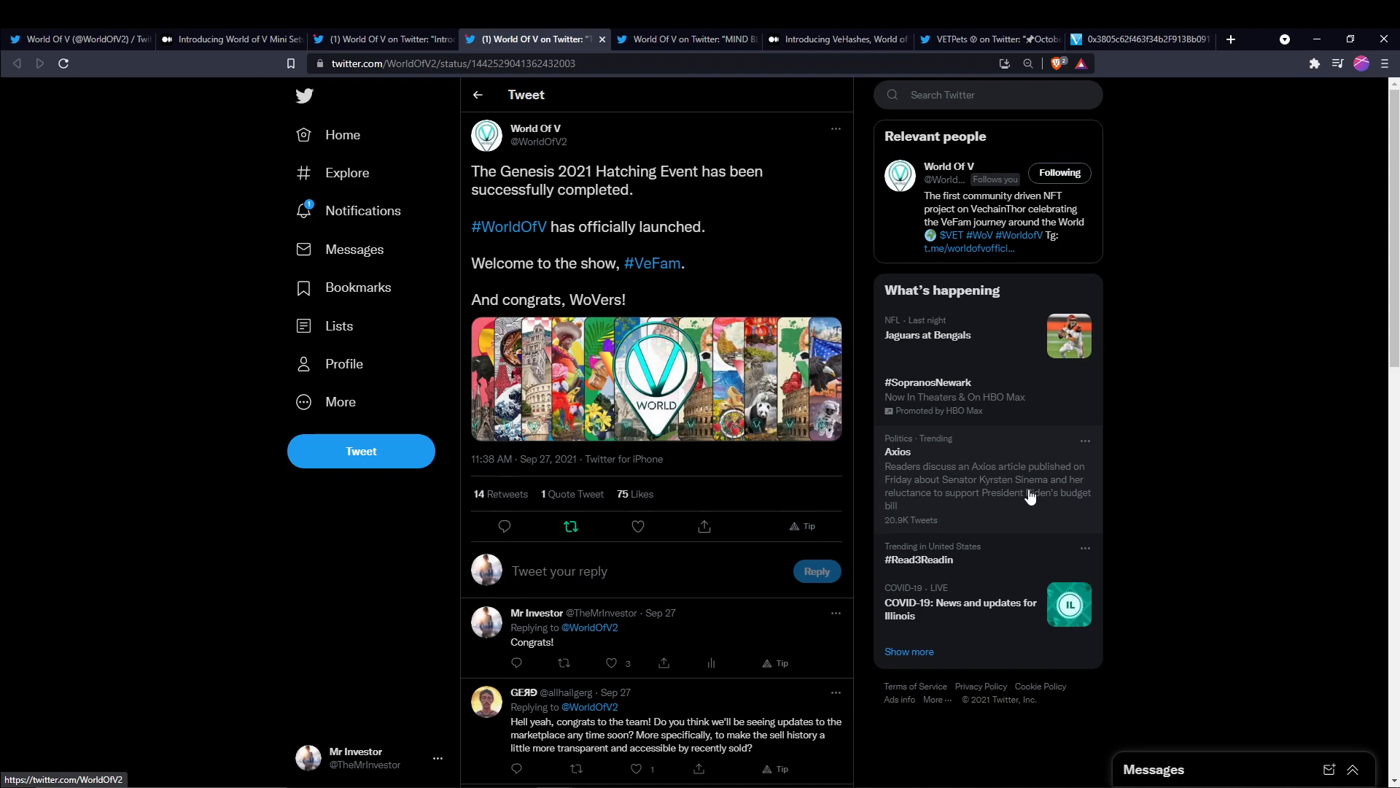
# Switch to World of V's 'MIND BLOWN' tweet about the claimed 1/50 Whale Collectors Card
pyautogui.click(685, 38)
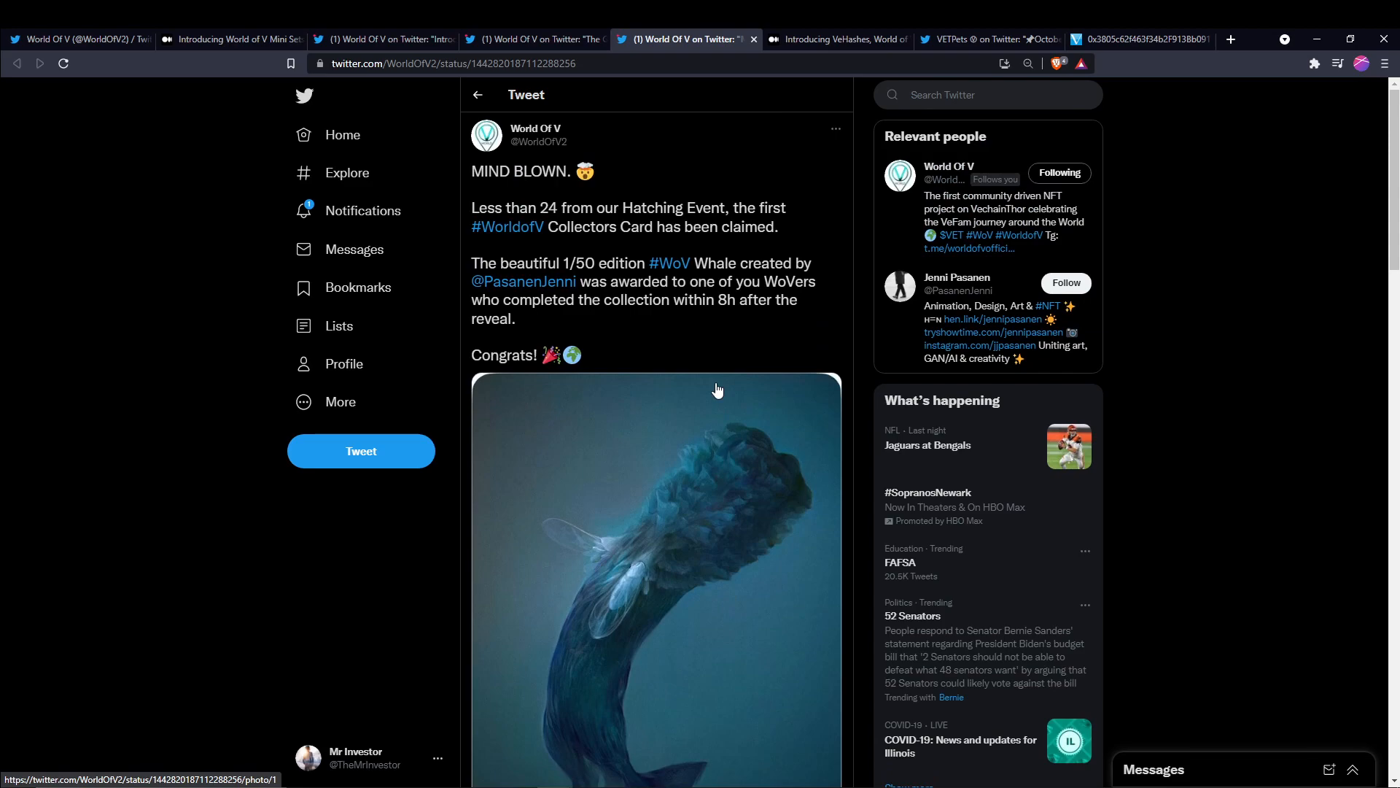
pyautogui.moveTo(680, 351)
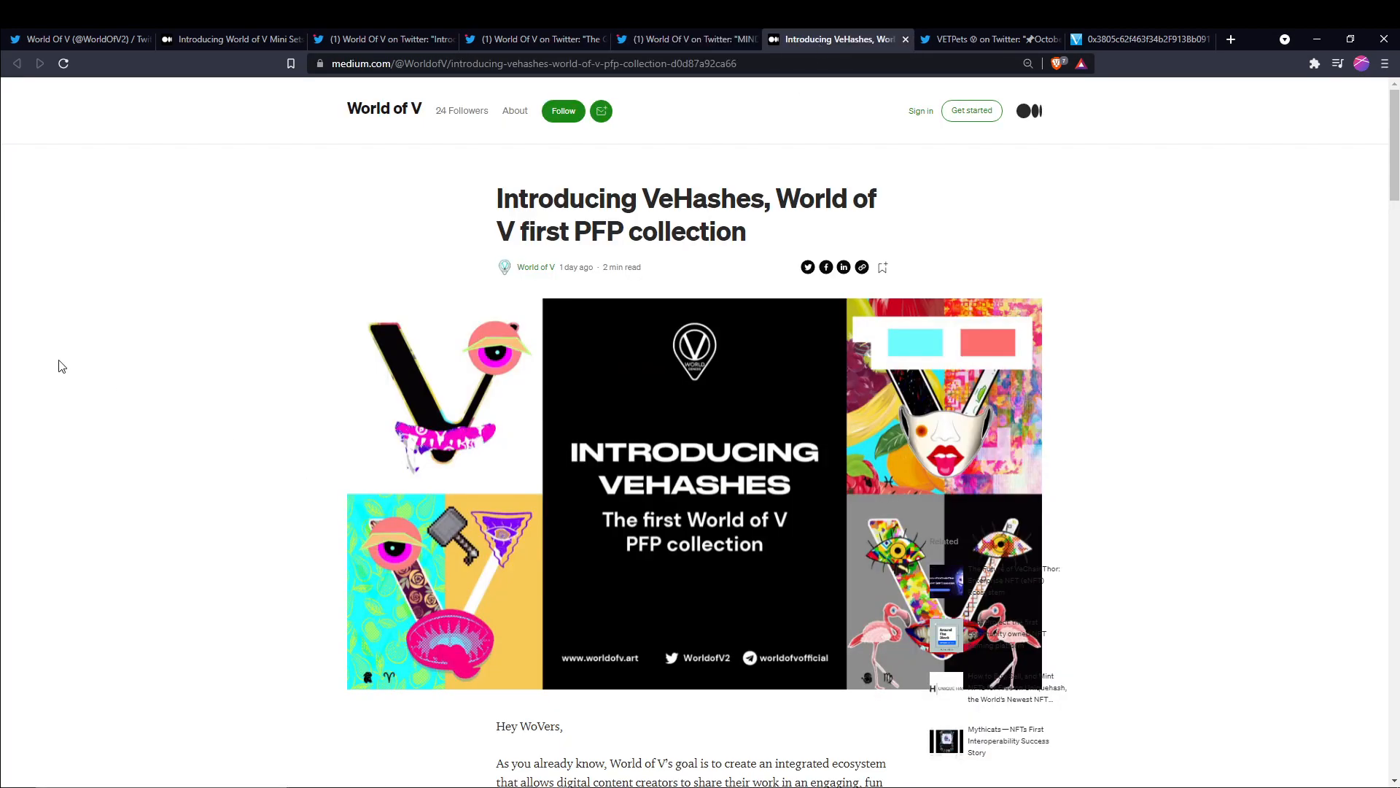
pyautogui.moveTo(516, 299)
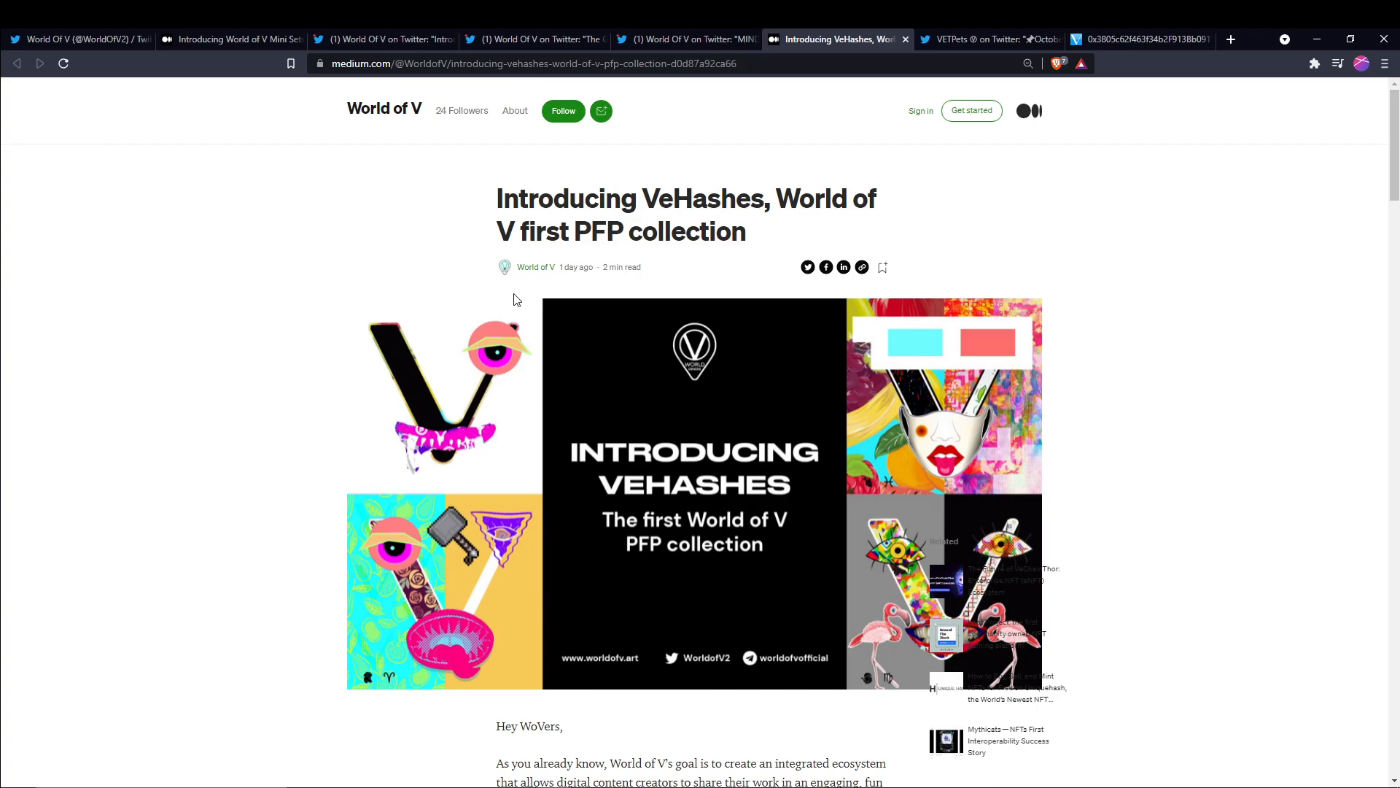
pyautogui.moveTo(529, 302)
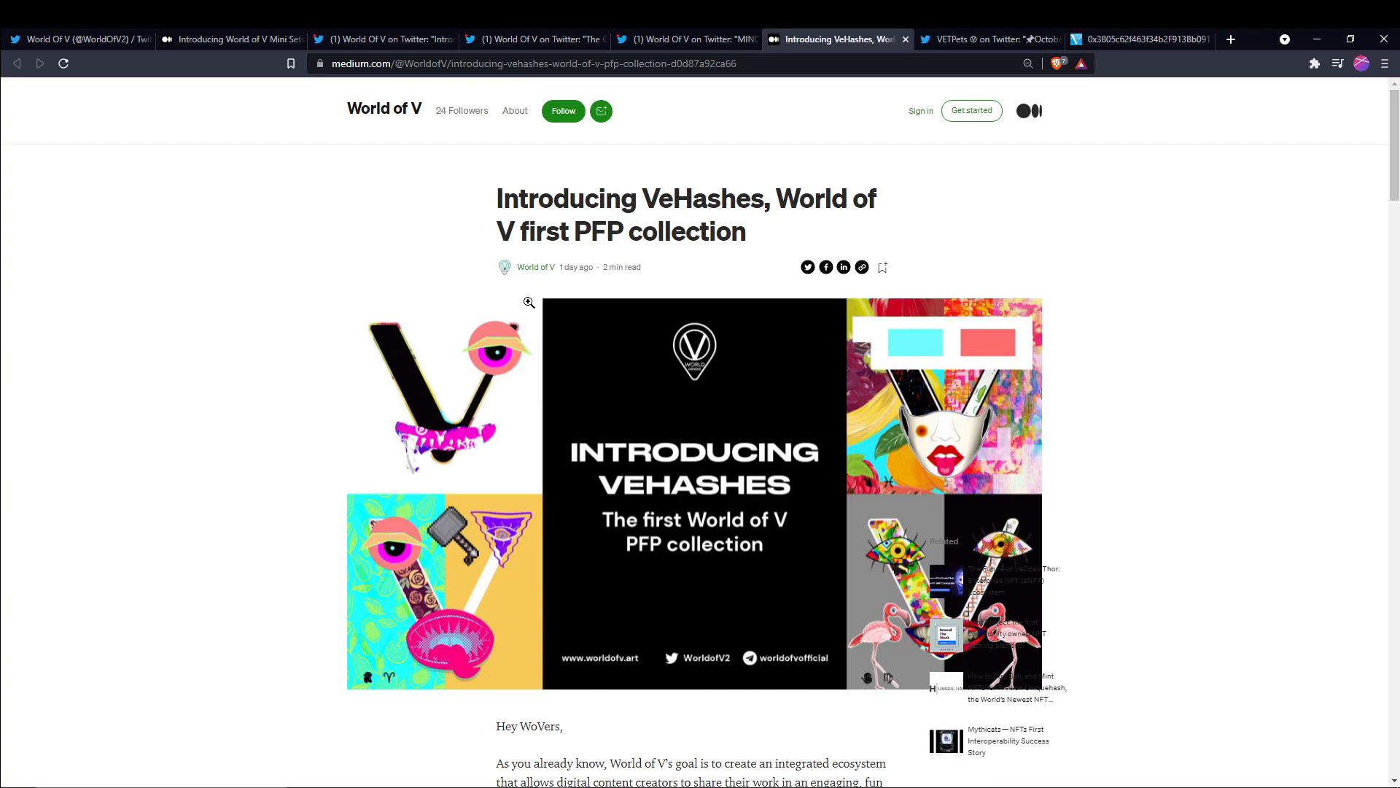
# Scroll the VeHashes article to the PFP project section on 10,000 unique NFTs
pyautogui.scroll(-3)
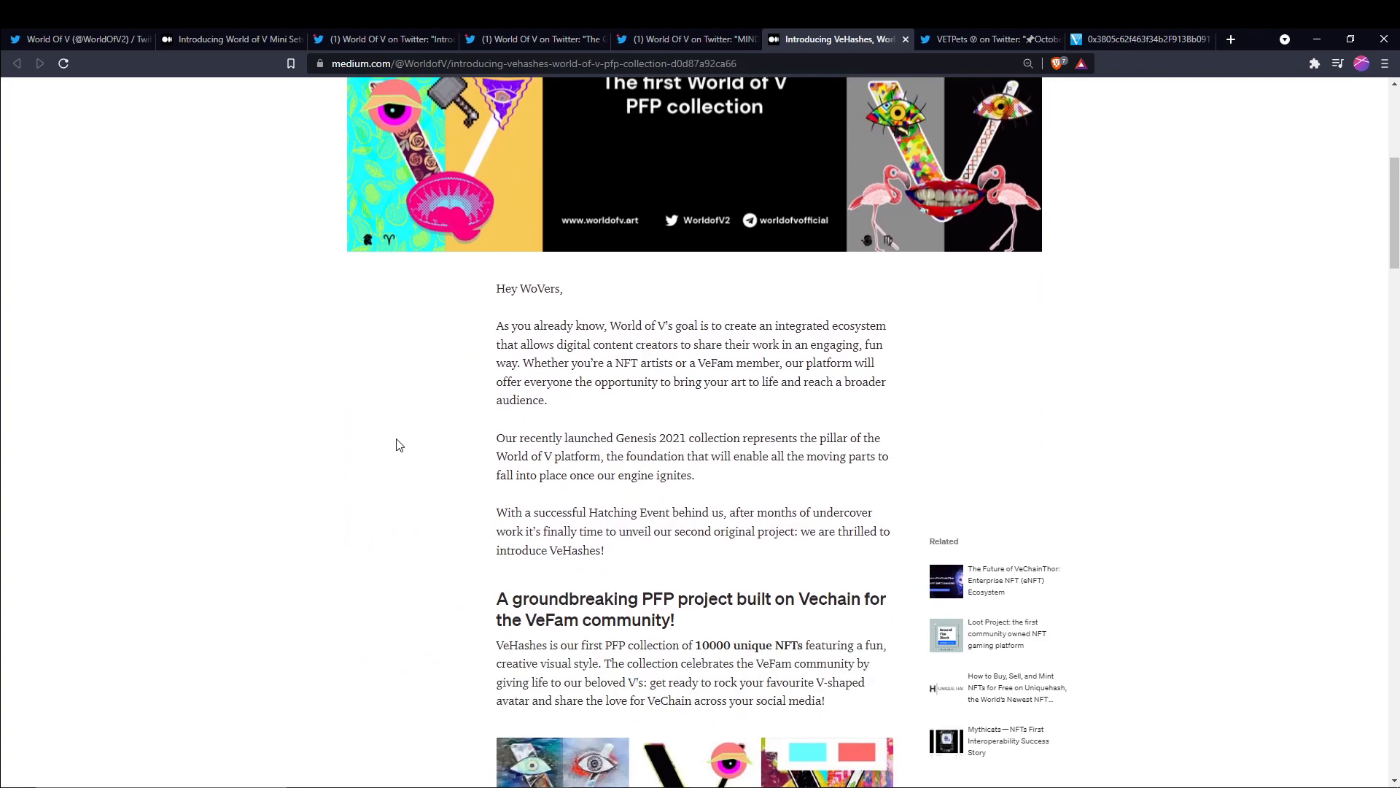
pyautogui.scroll(-3)
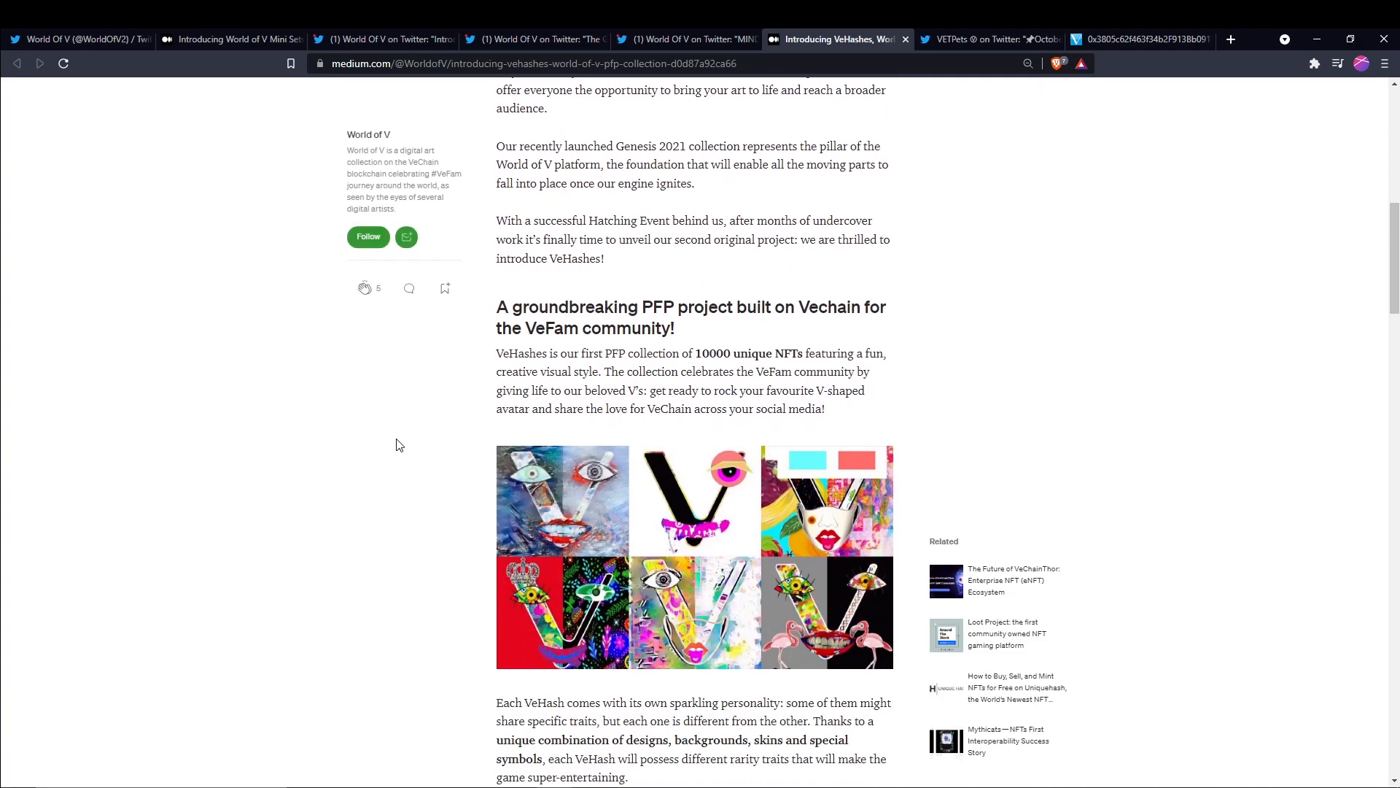
pyautogui.scroll(-3)
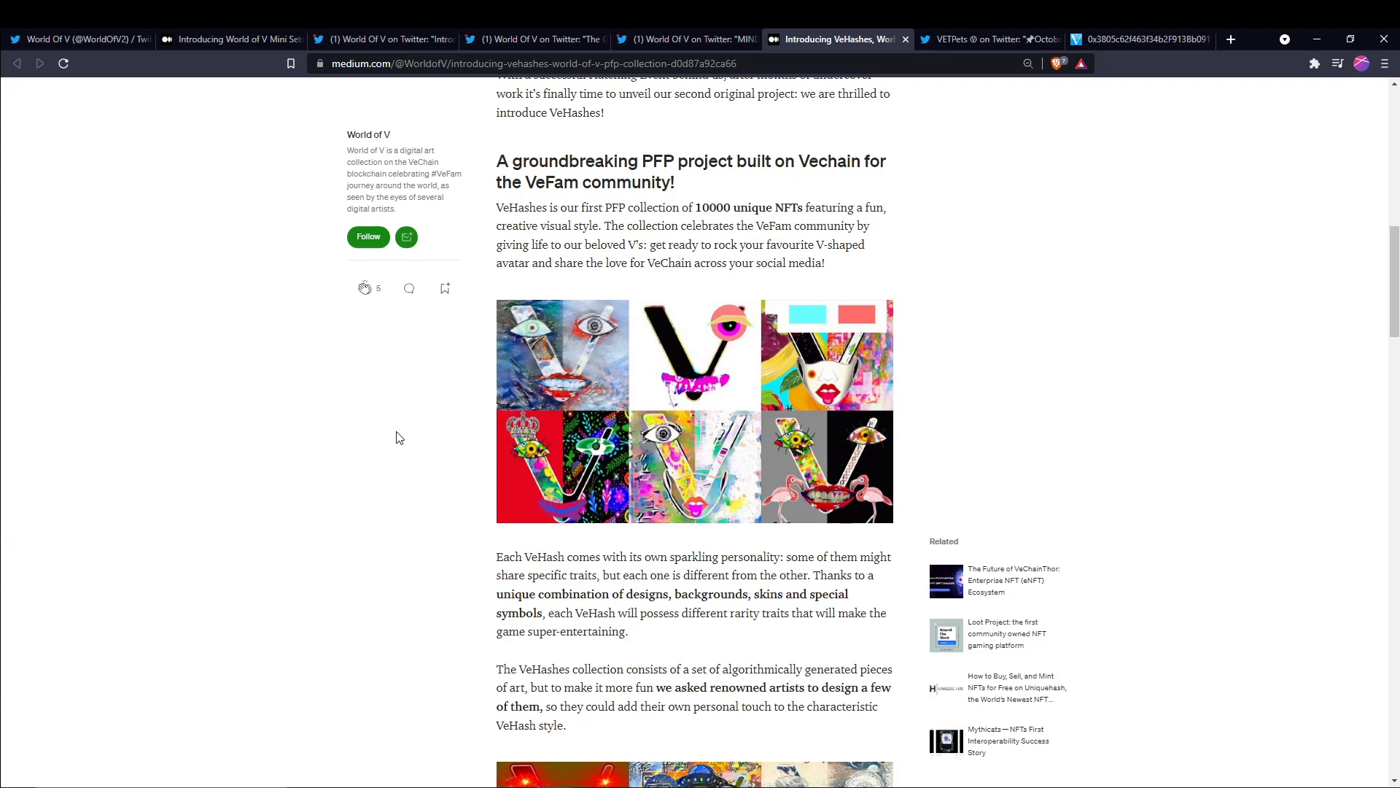
pyautogui.scroll(-3)
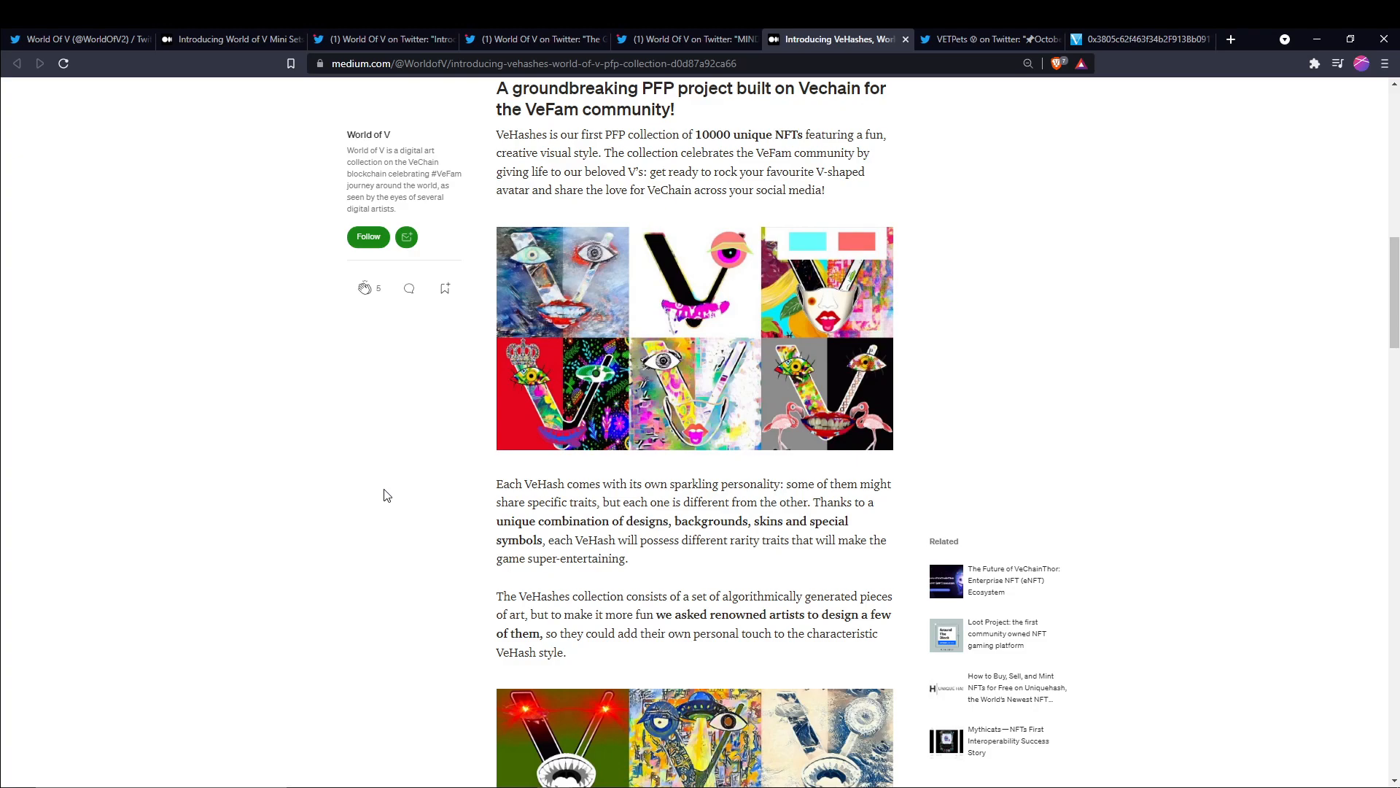
pyautogui.scroll(-3)
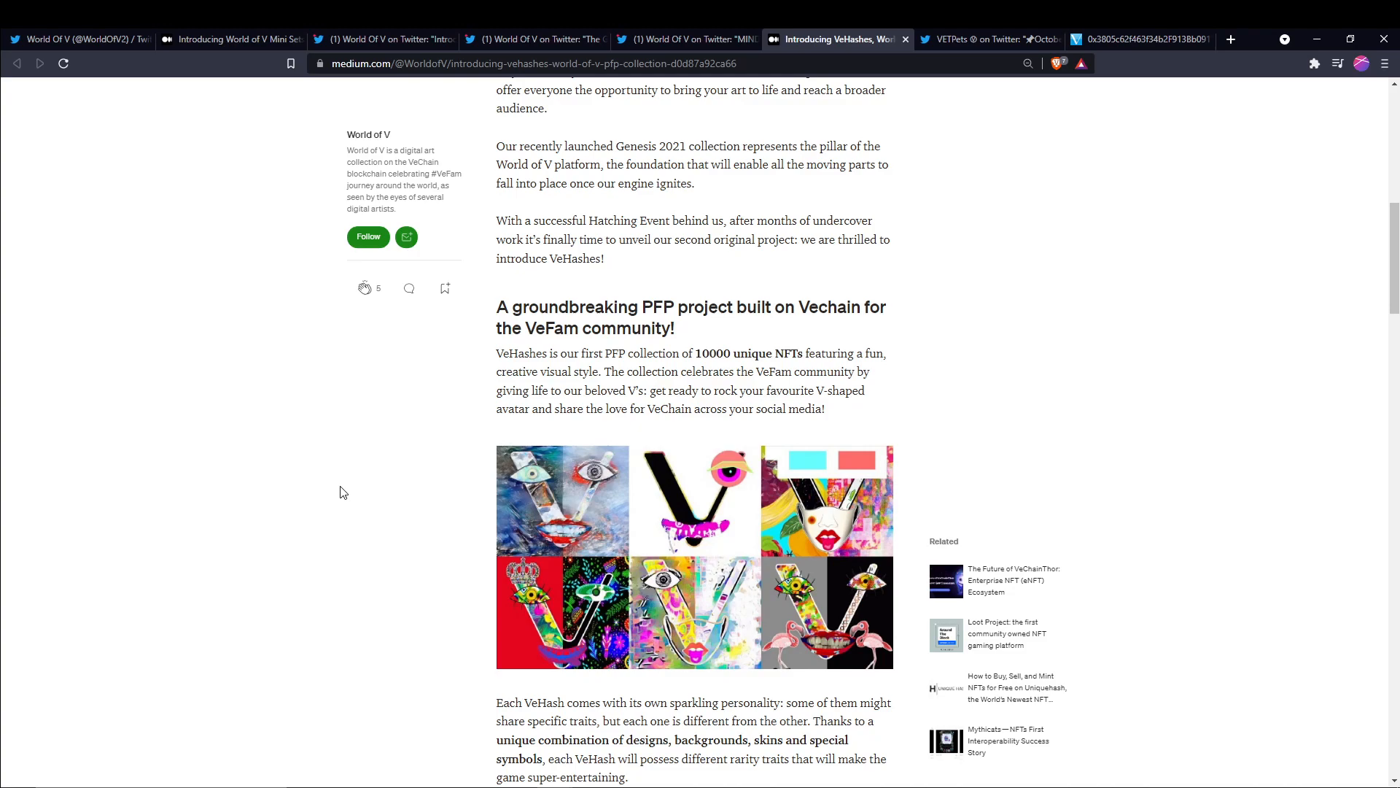
pyautogui.moveTo(446, 566)
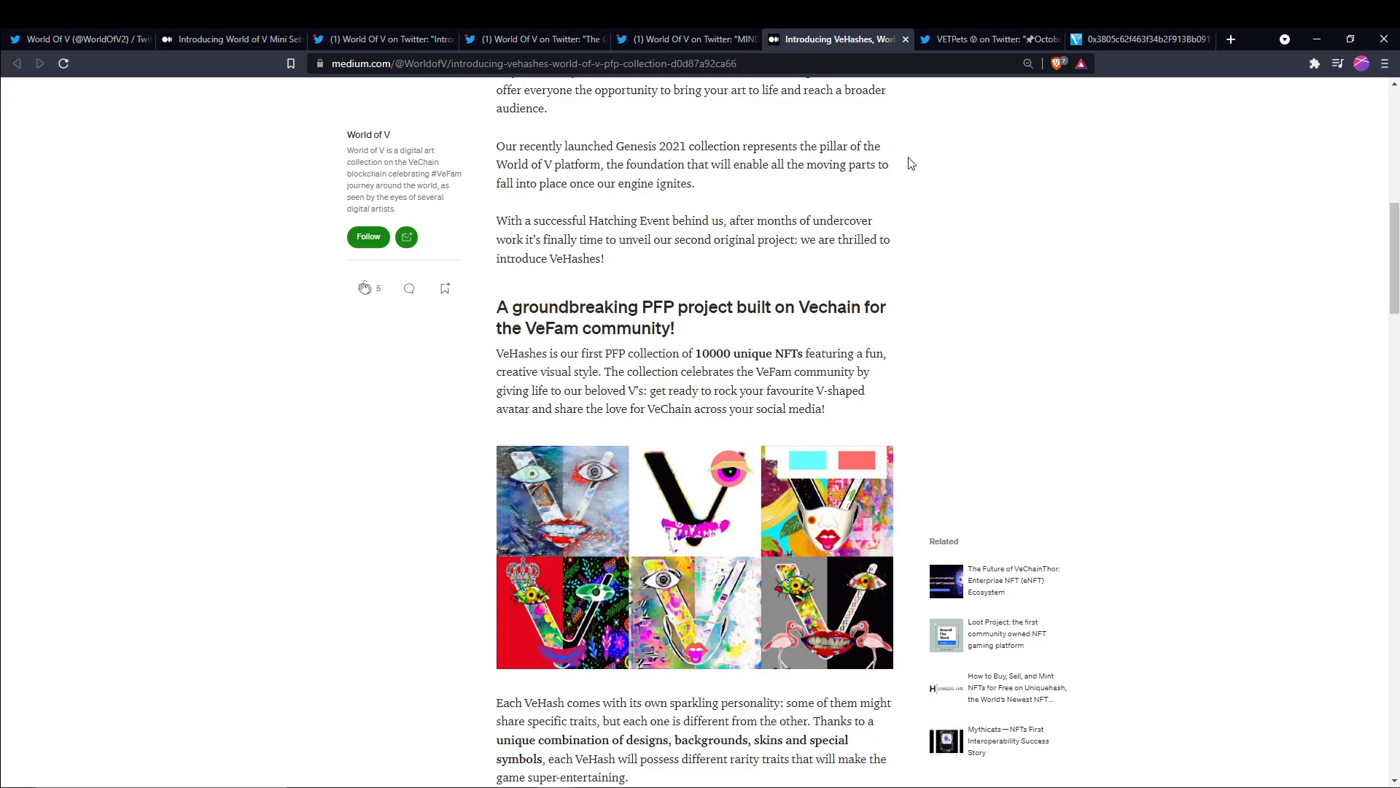
pyautogui.click(982, 38)
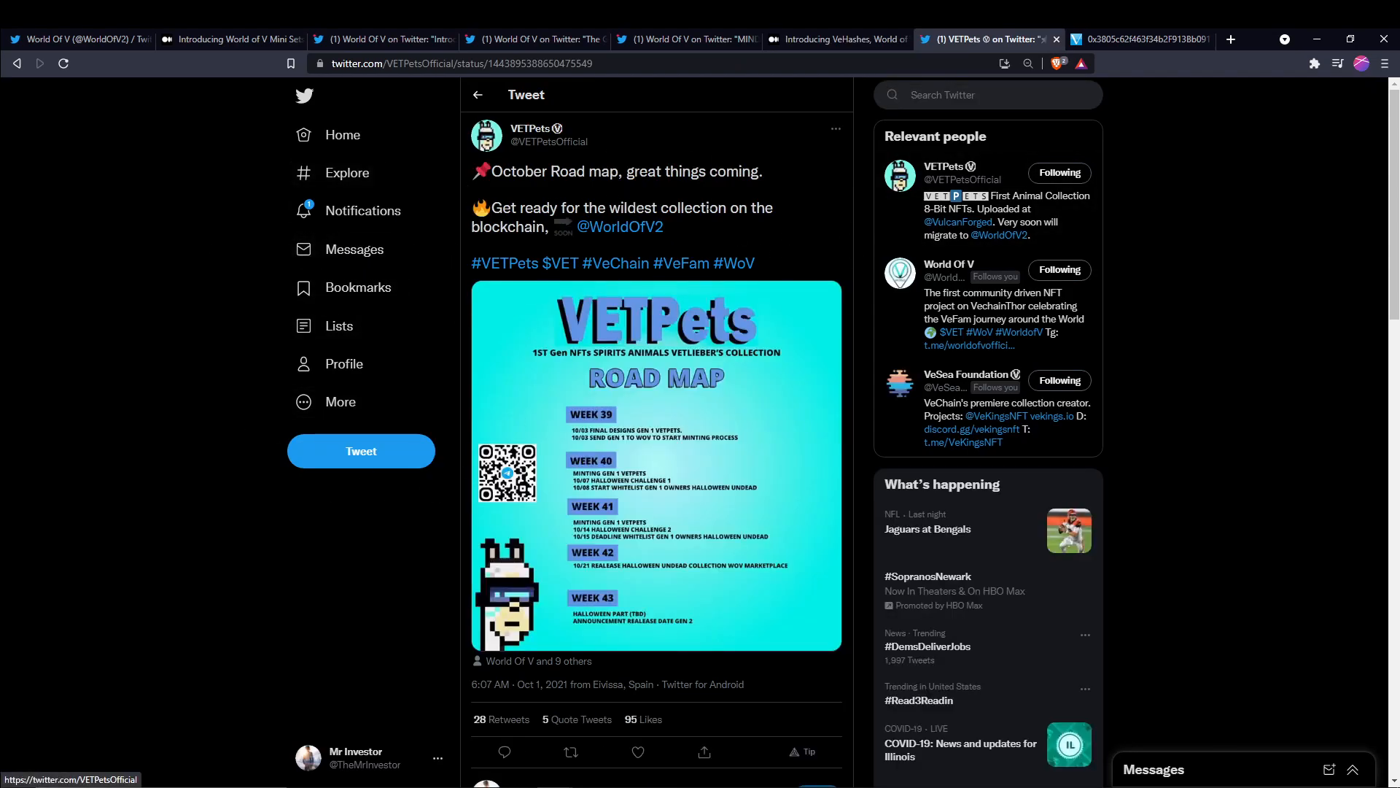
pyautogui.moveTo(434, 222)
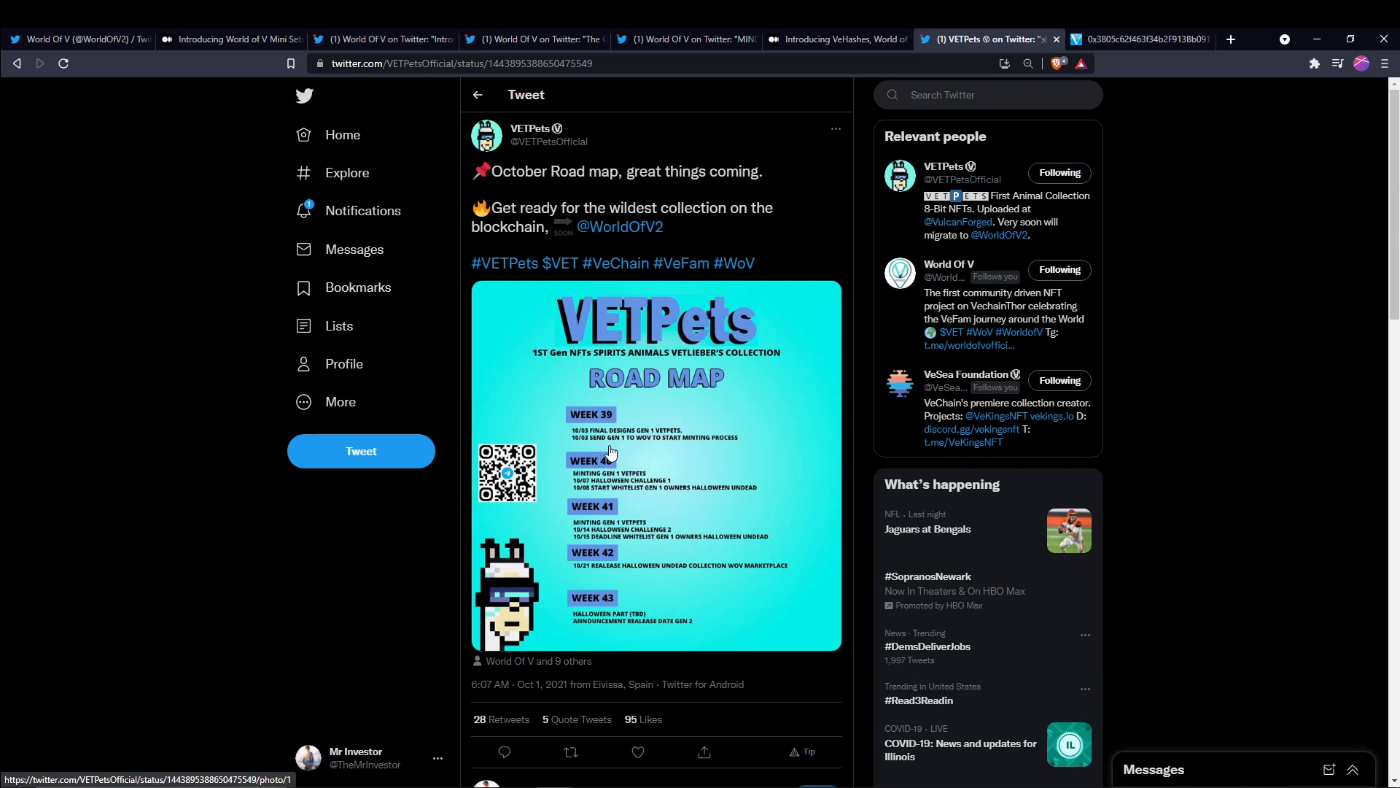
pyautogui.moveTo(644, 458)
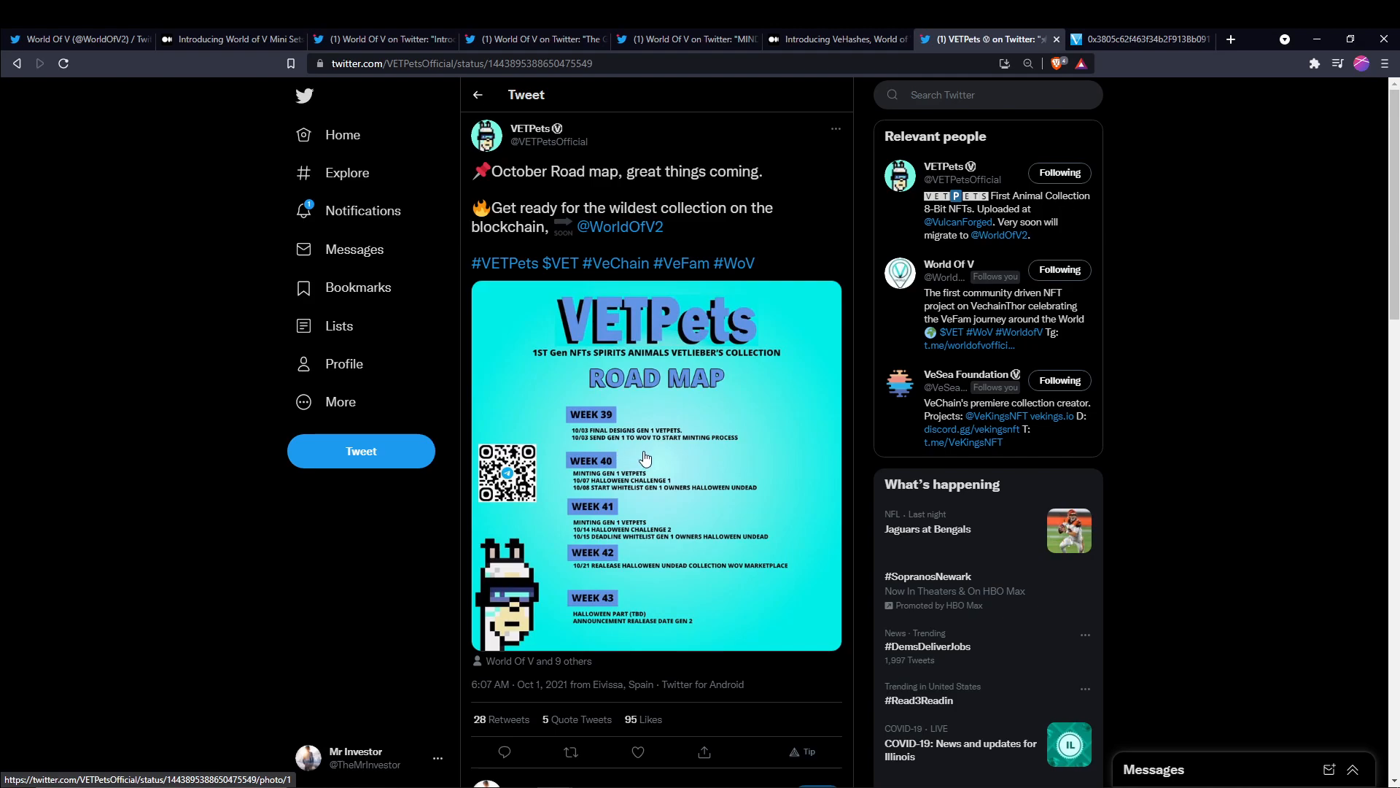
pyautogui.moveTo(757, 470)
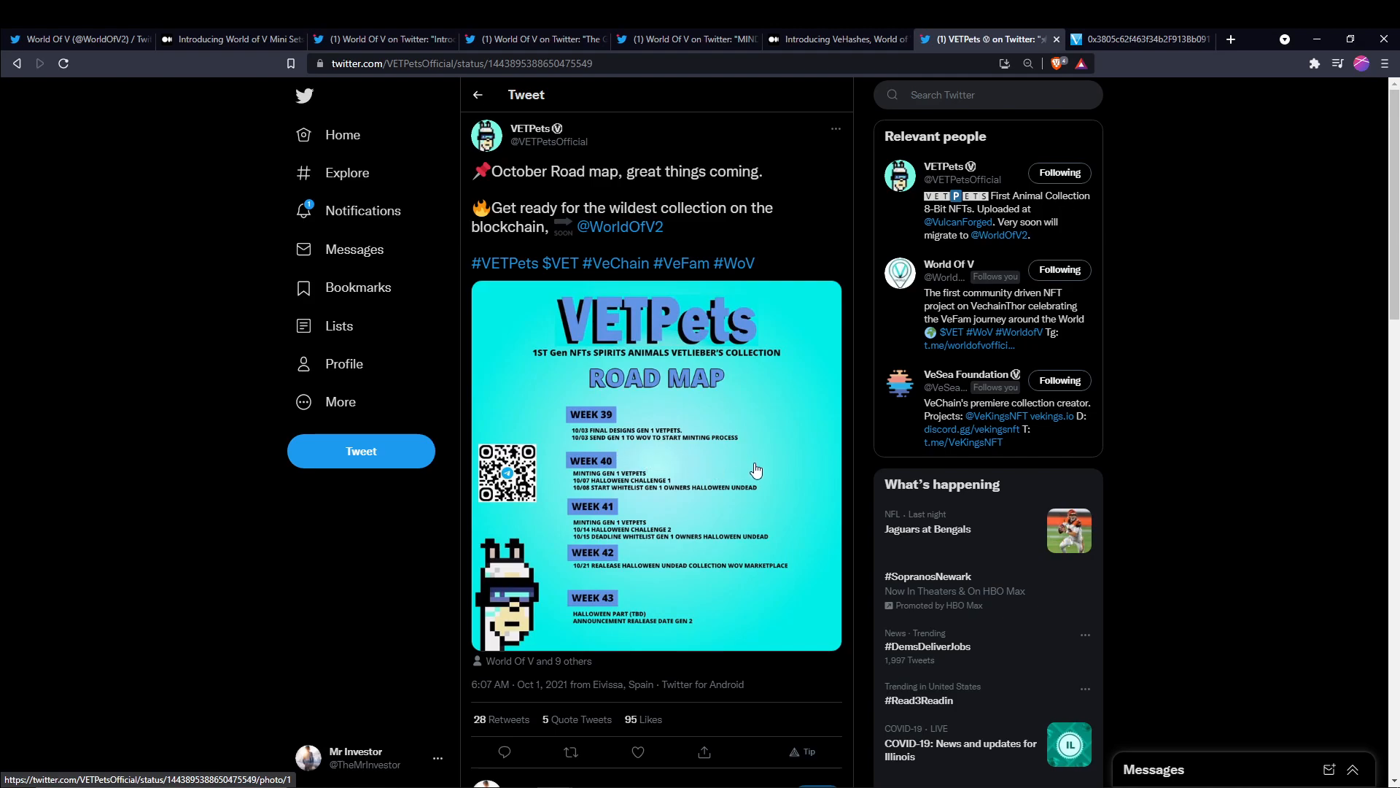
pyautogui.moveTo(630, 510)
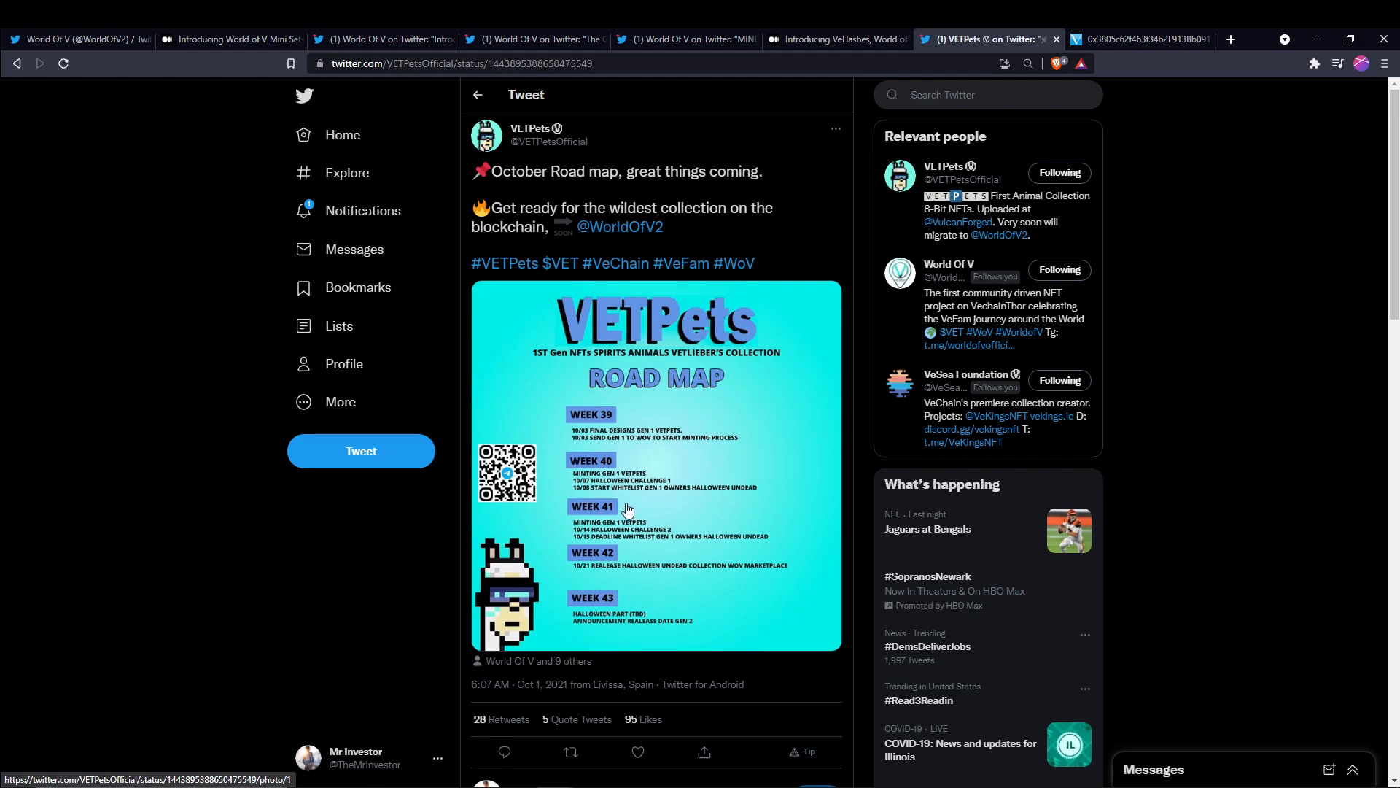
pyautogui.moveTo(696, 521)
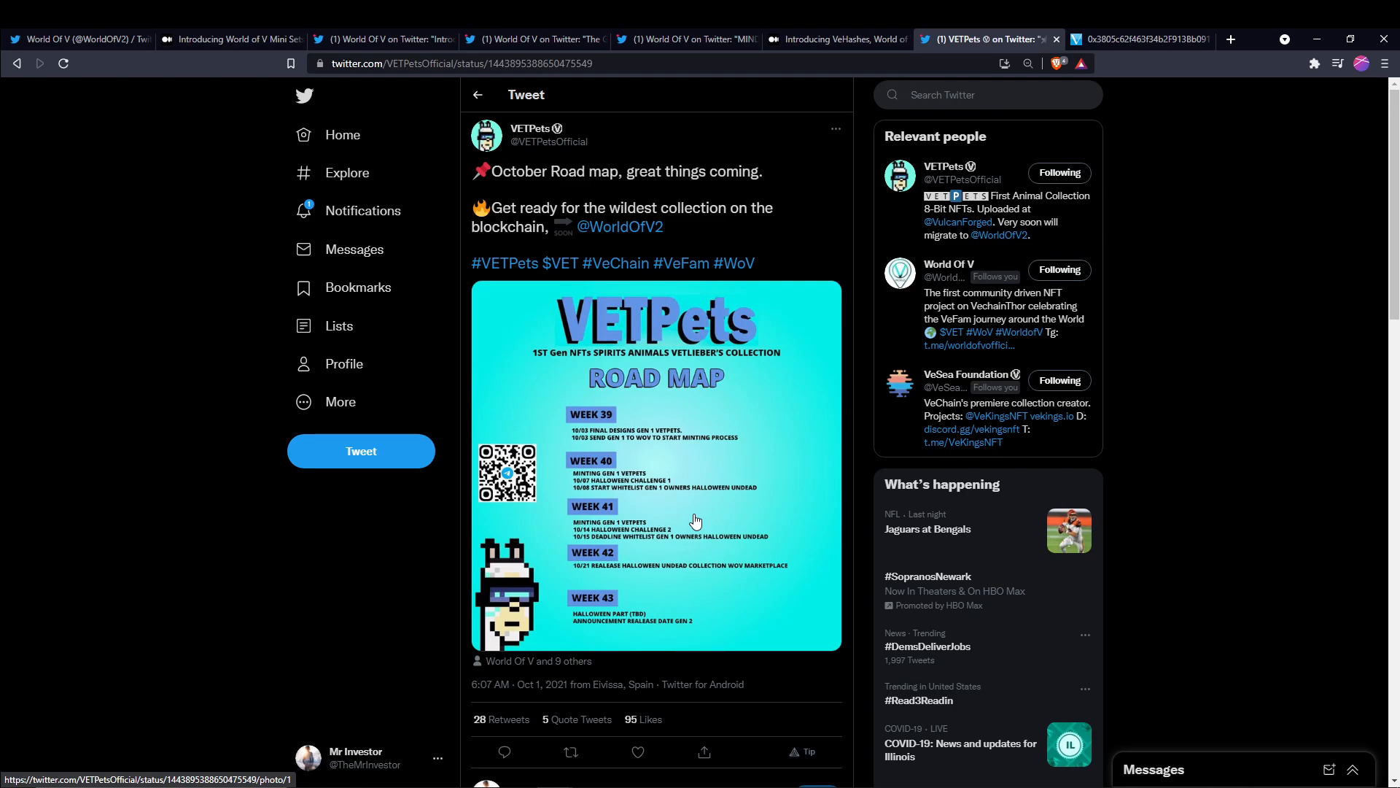
pyautogui.moveTo(794, 382)
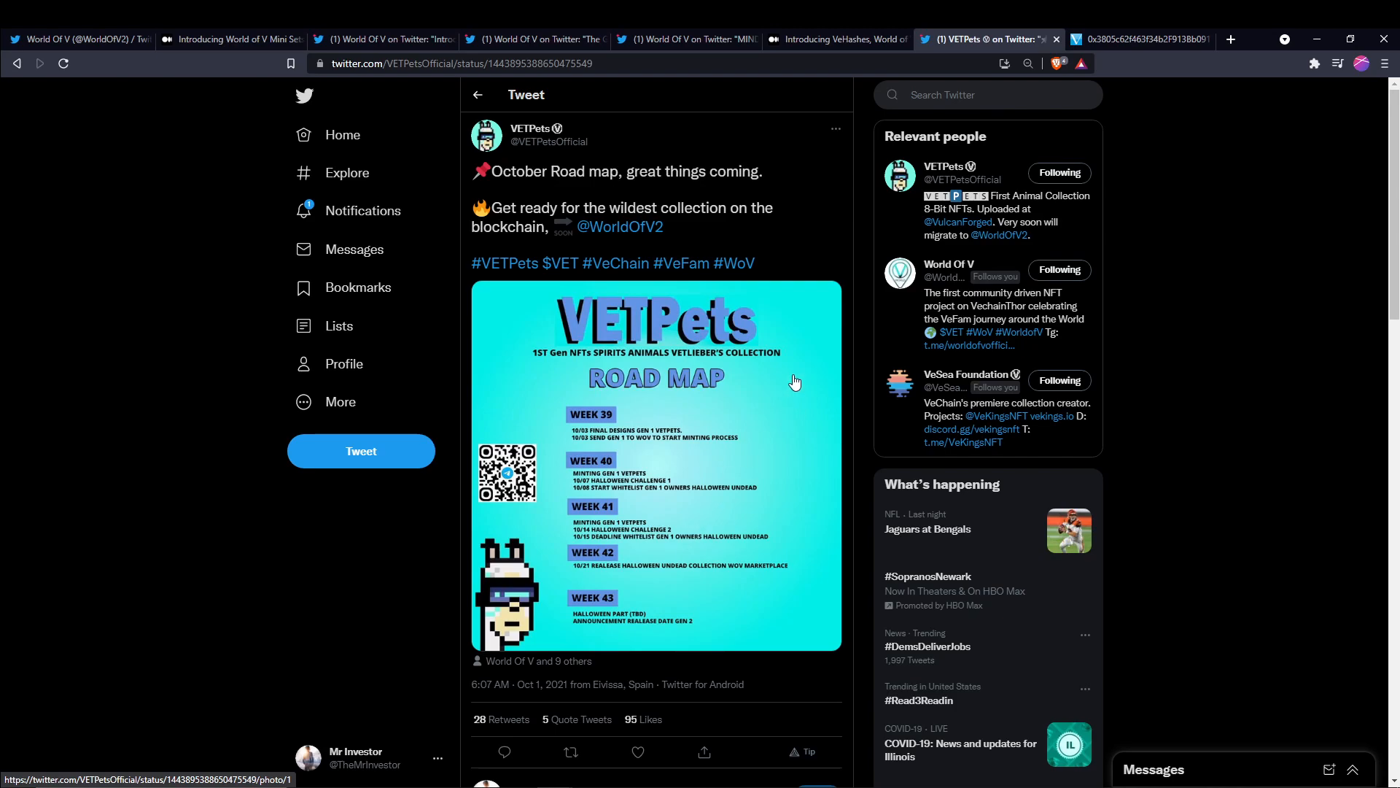
pyautogui.moveTo(1134, 39)
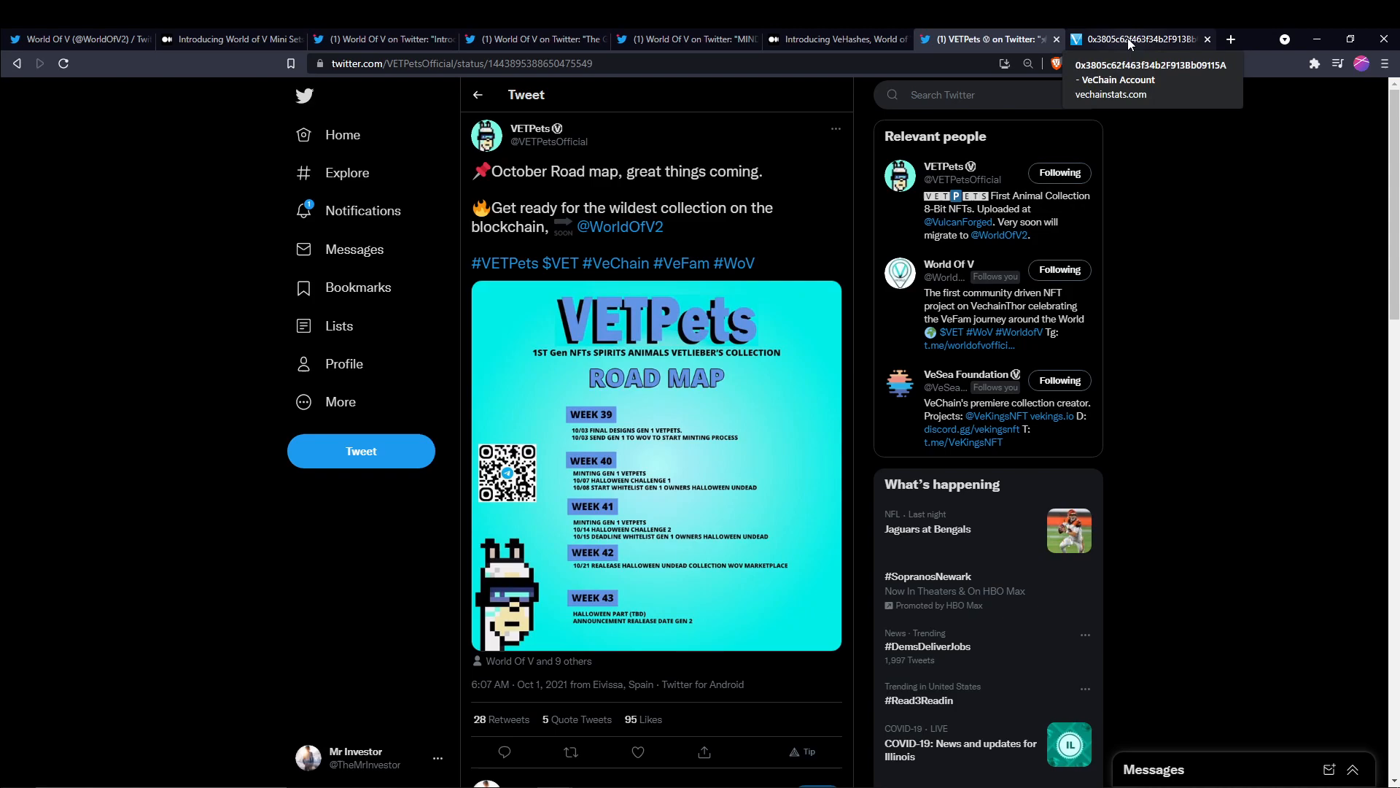
# Switch to the VeChainStats World of V Genesis Marketplace account page
pyautogui.click(1134, 38)
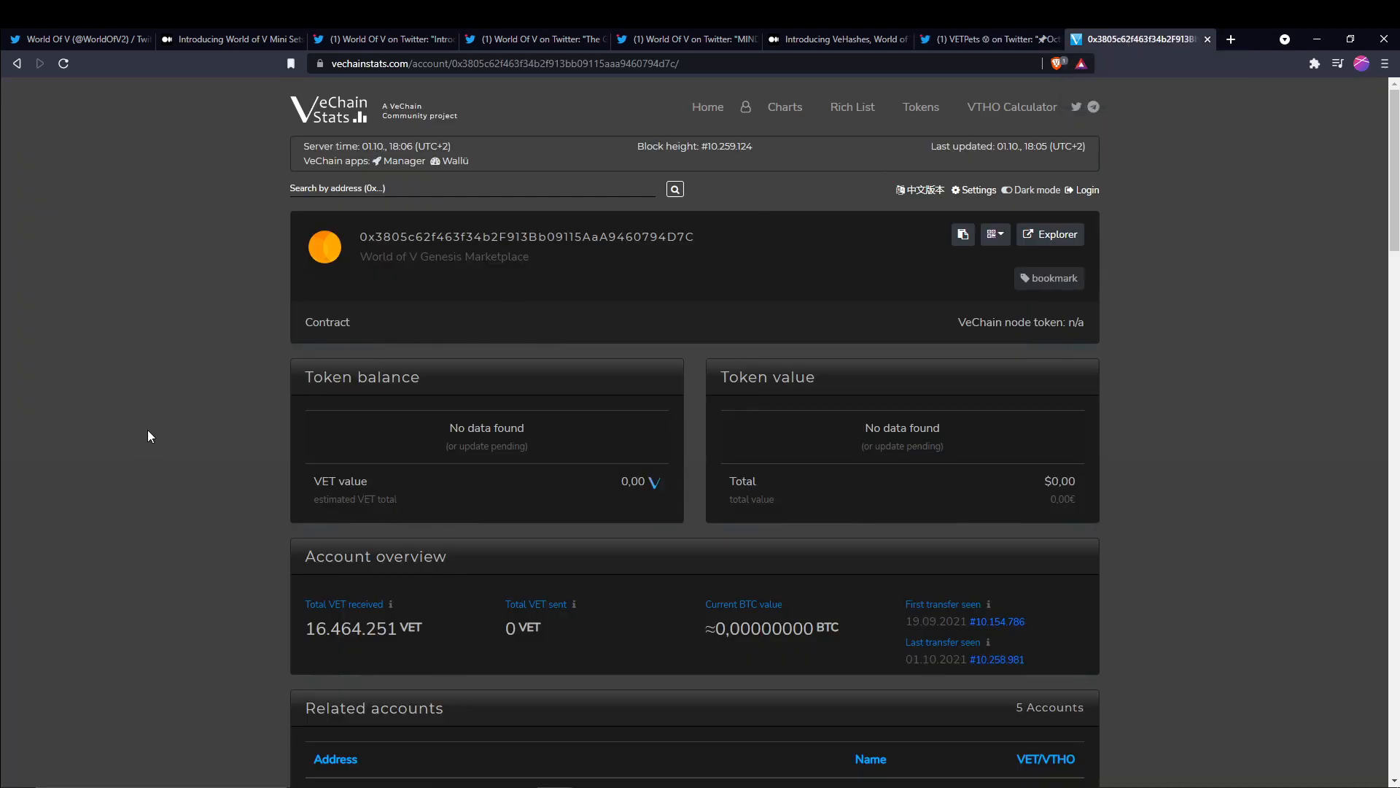
# Scroll the marketplace page to related accounts and recent incoming VET transfers
pyautogui.scroll(-3)
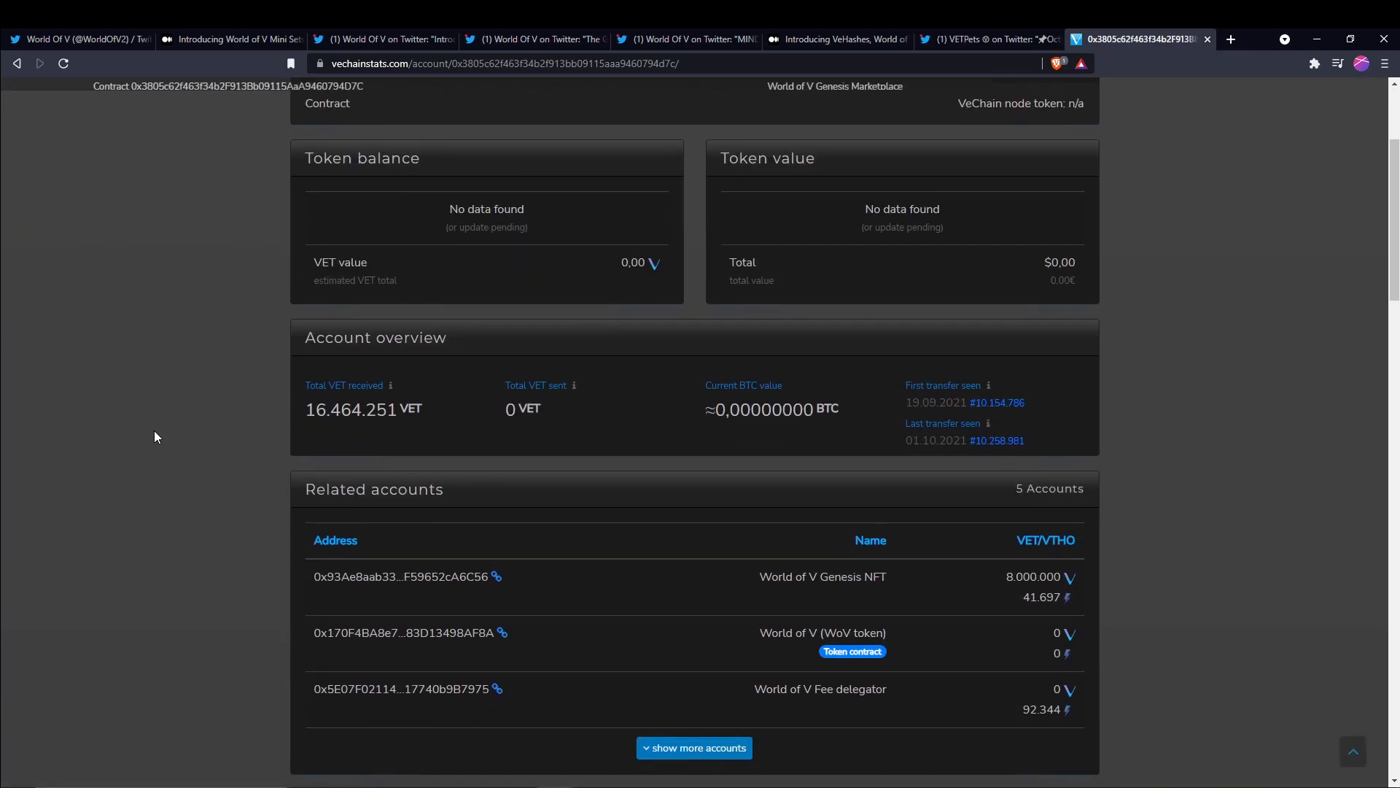
pyautogui.scroll(-3)
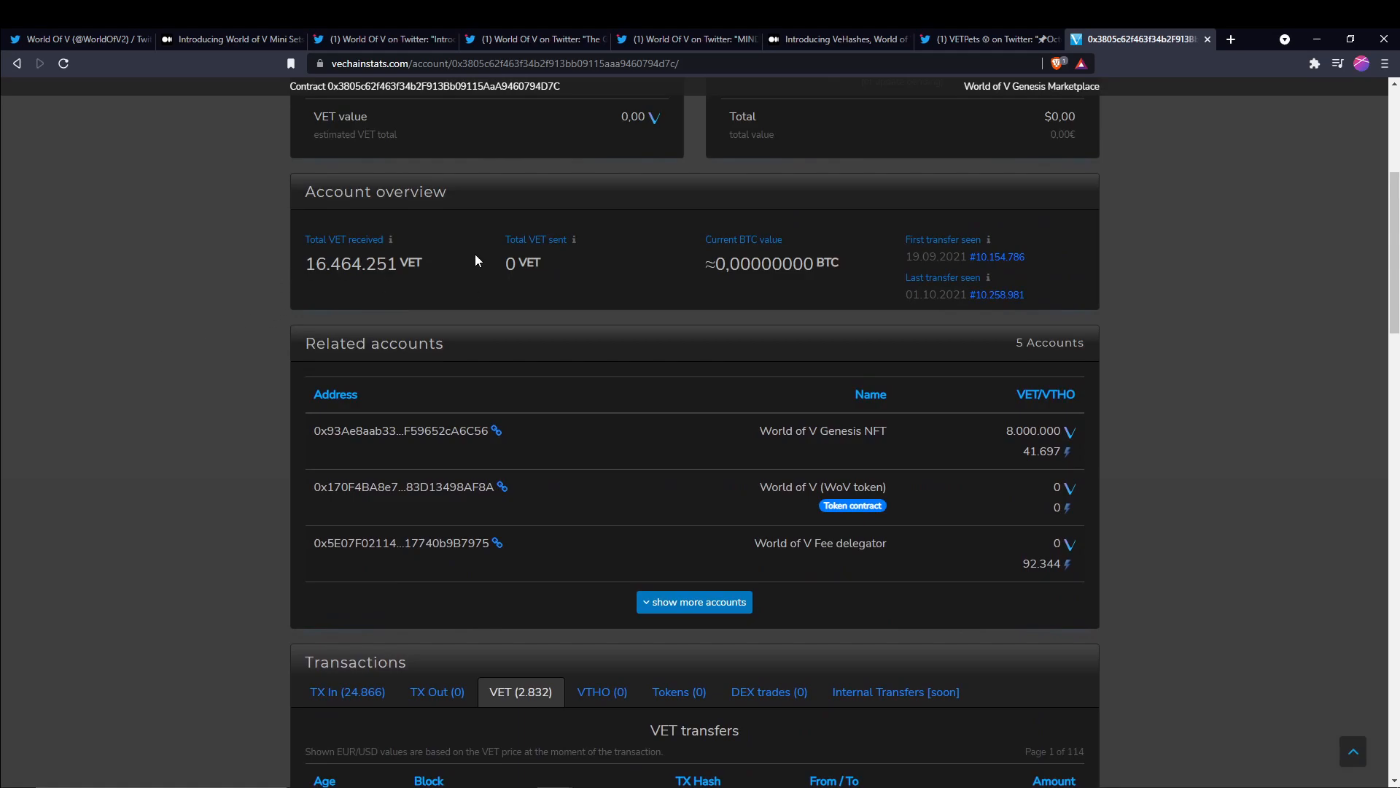
pyautogui.scroll(-3)
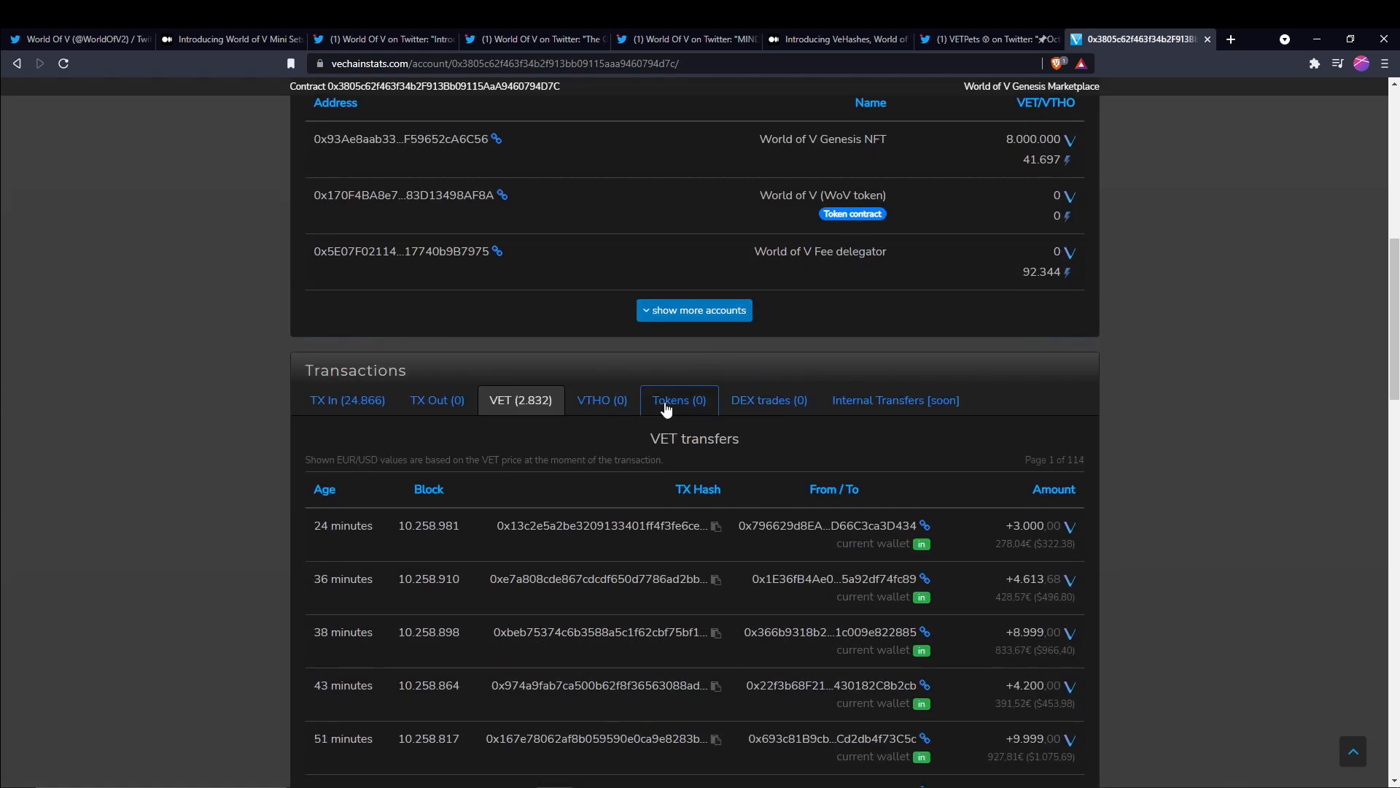
pyautogui.moveTo(513, 432)
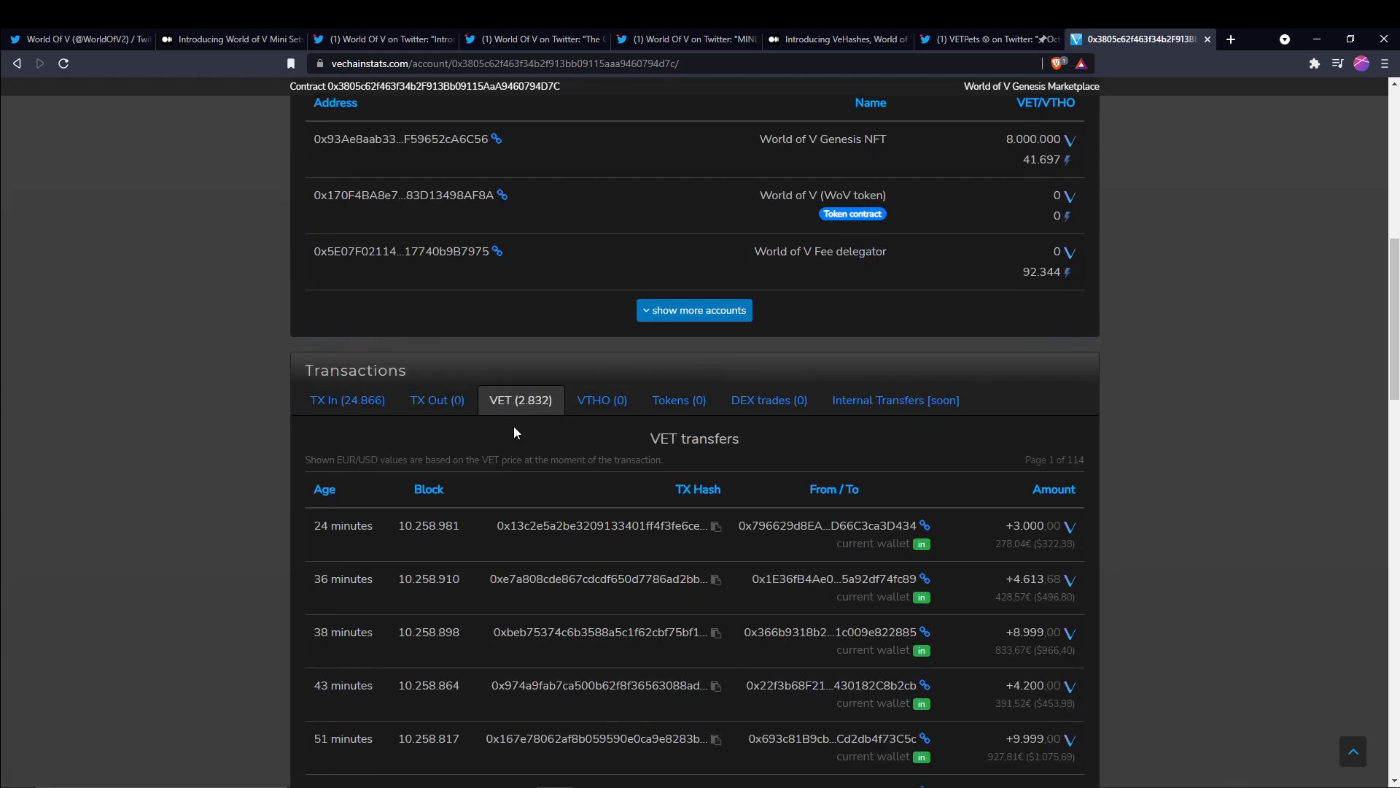
pyautogui.moveTo(554, 433)
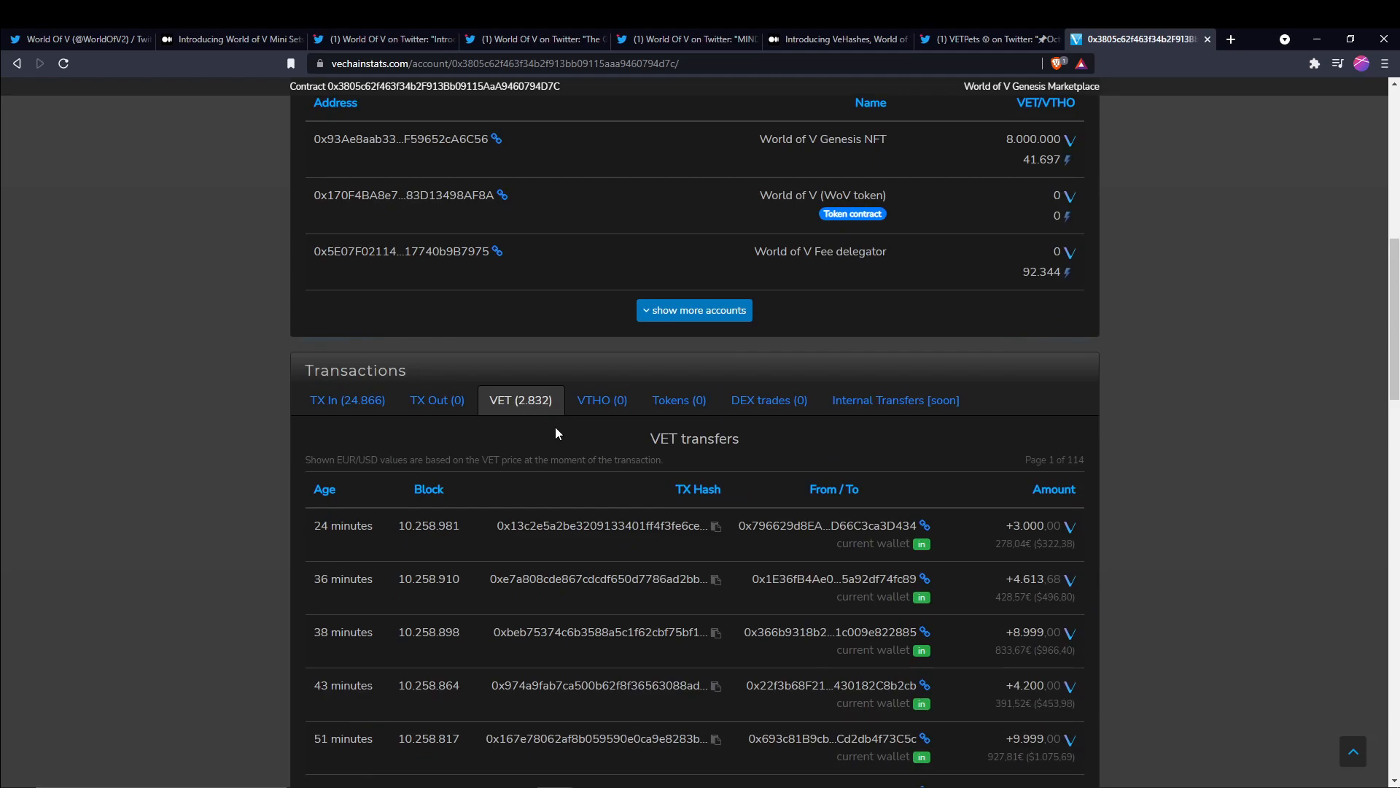
pyautogui.moveTo(514, 428)
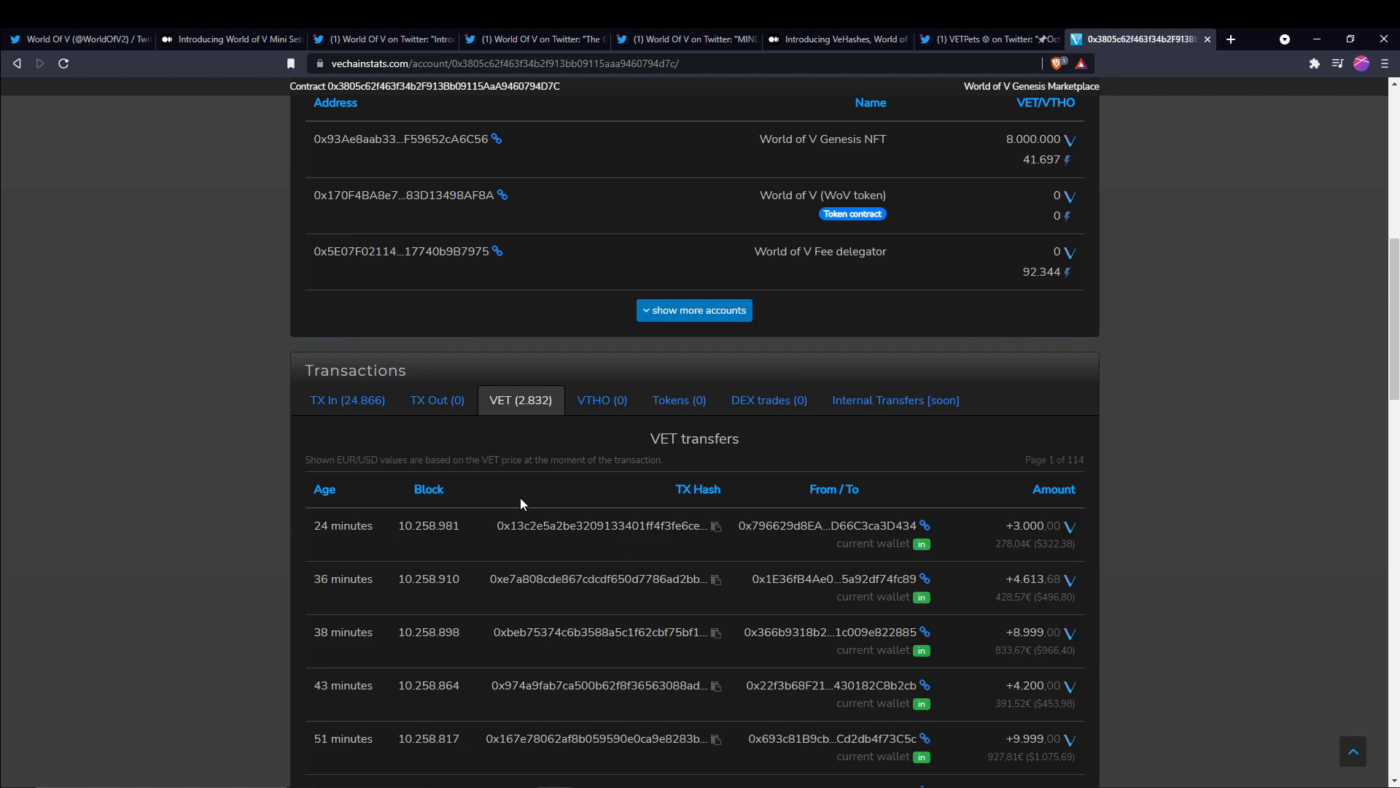
pyautogui.moveTo(524, 433)
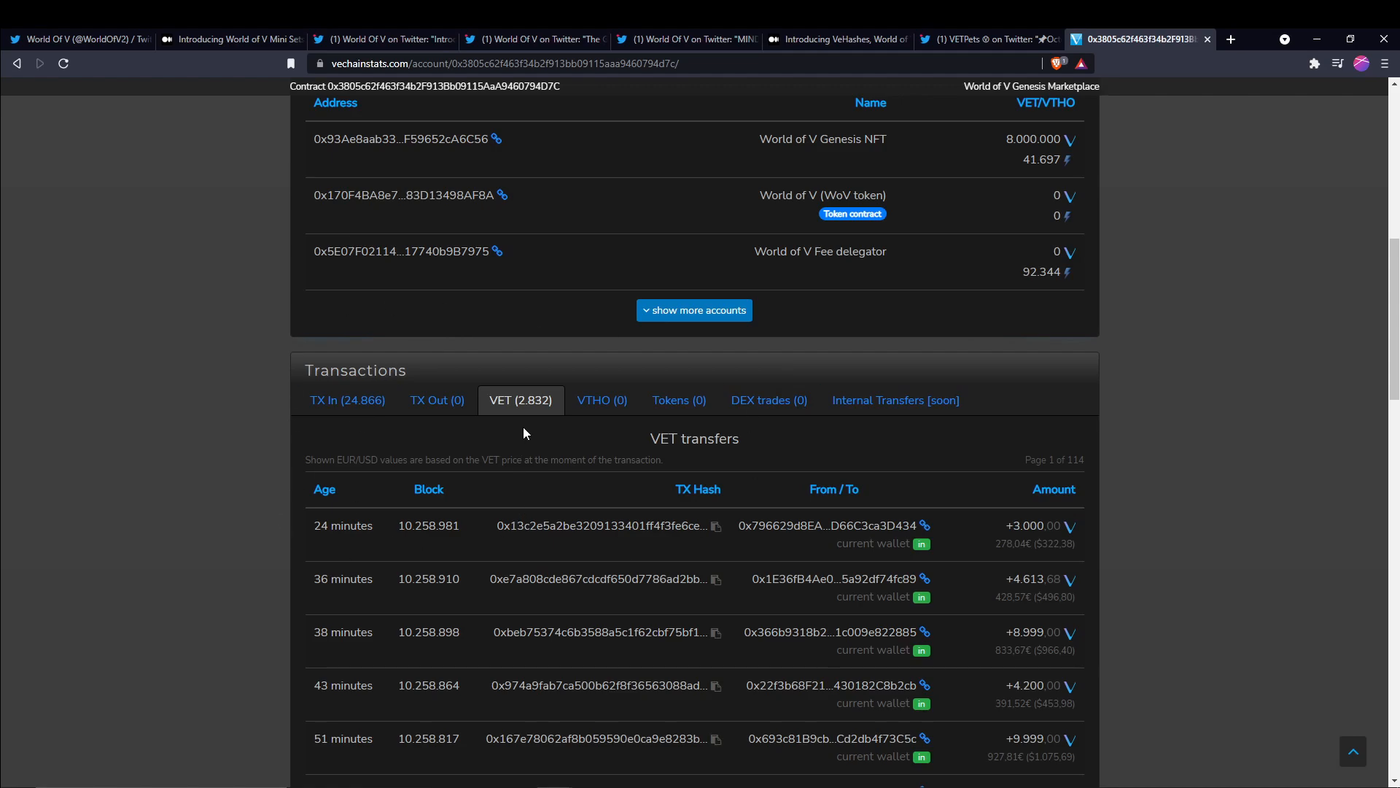
pyautogui.moveTo(521, 442)
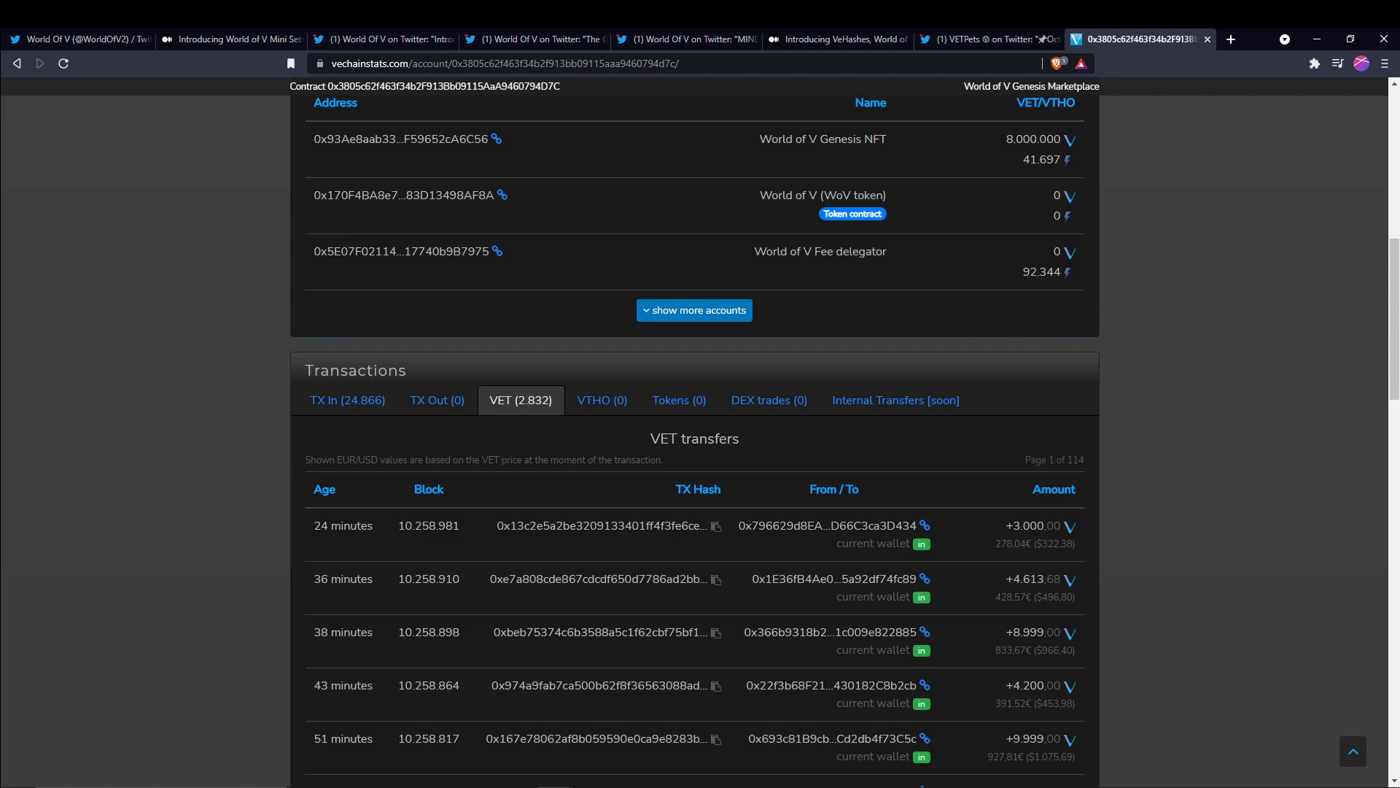
pyautogui.moveTo(289, 459)
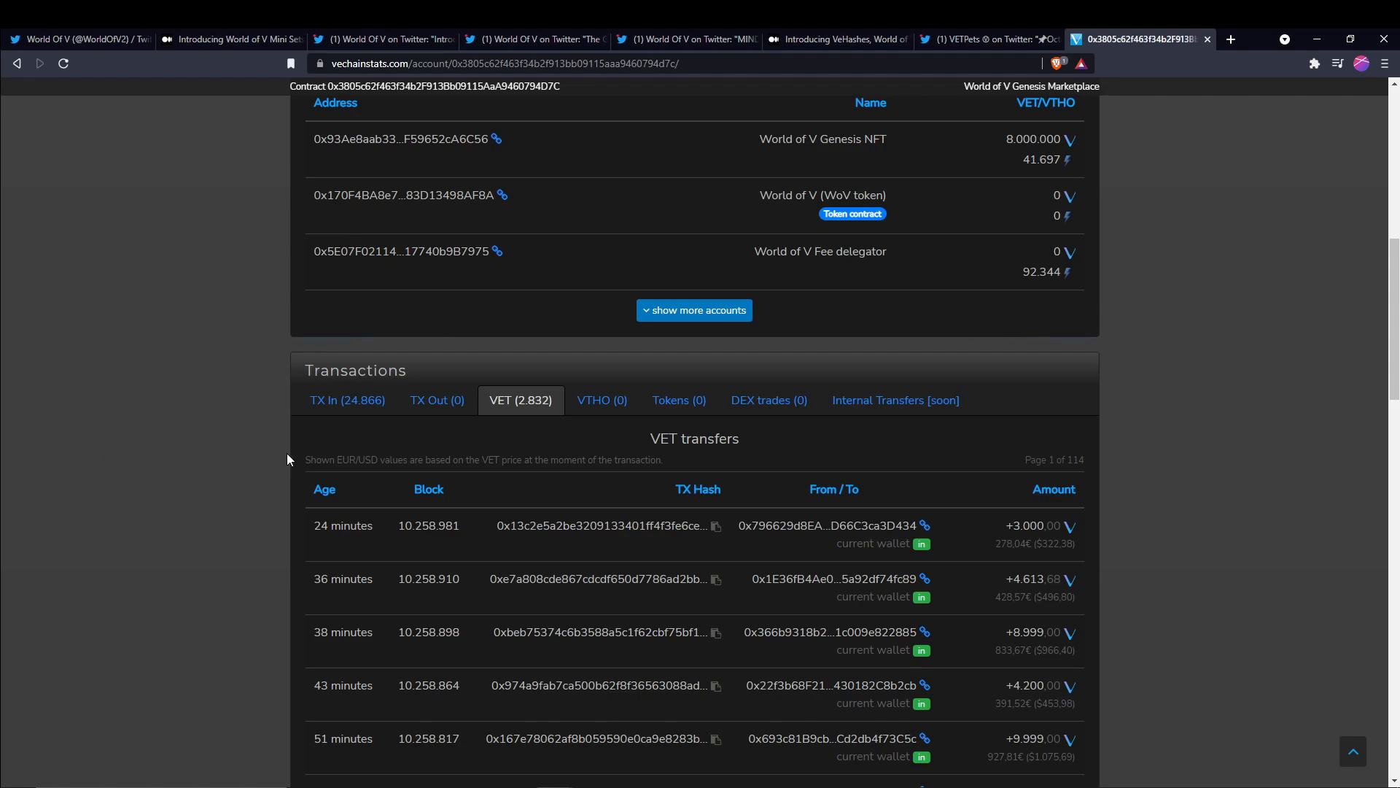